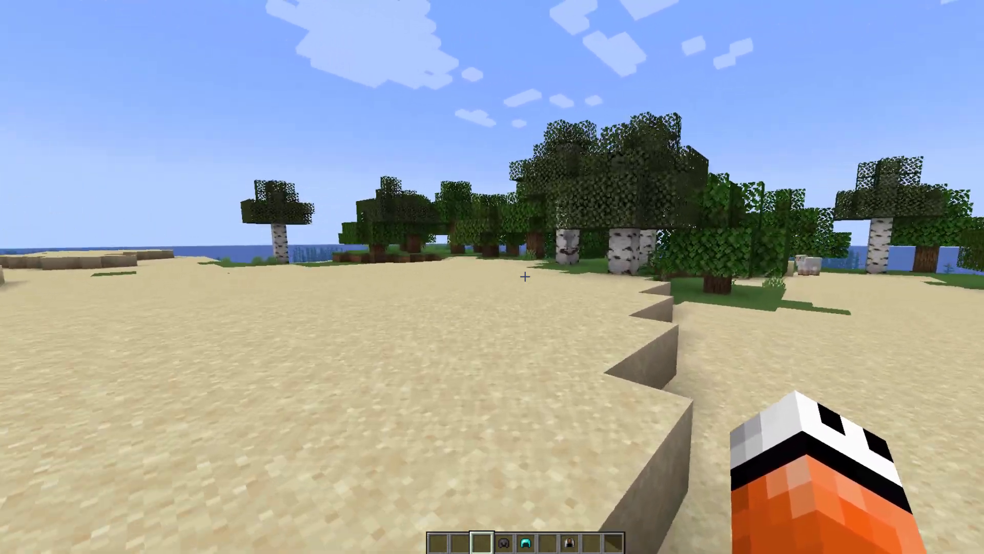
mouse_move(492, 277)
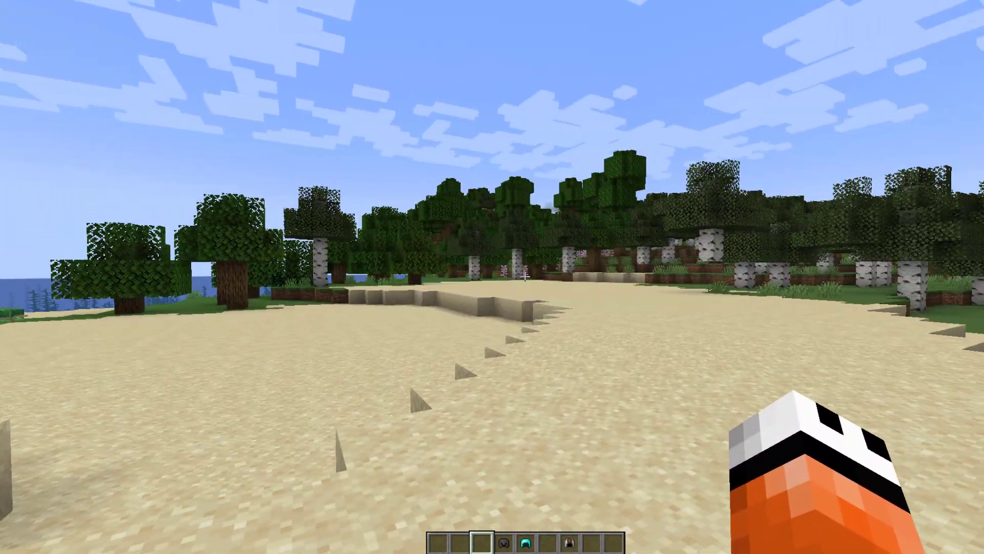
Run /guishop to open the shop Main menu and view its three categories.
type("/guishop")
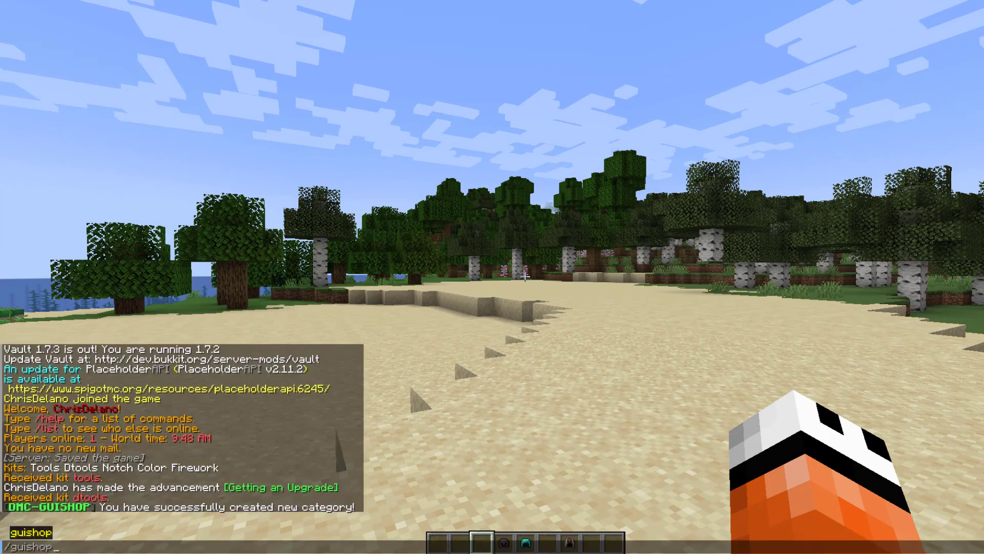
key("Return")
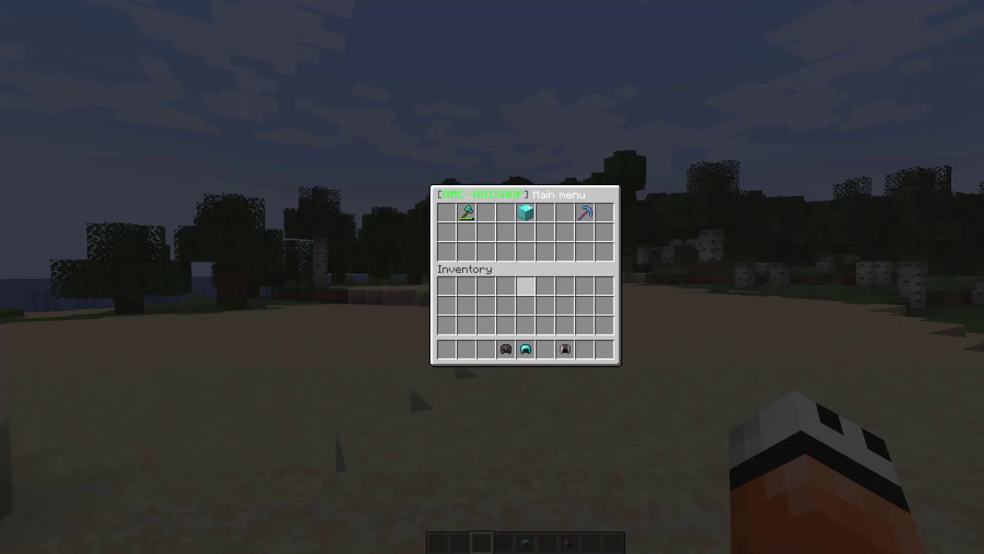
mouse_move(524, 213)
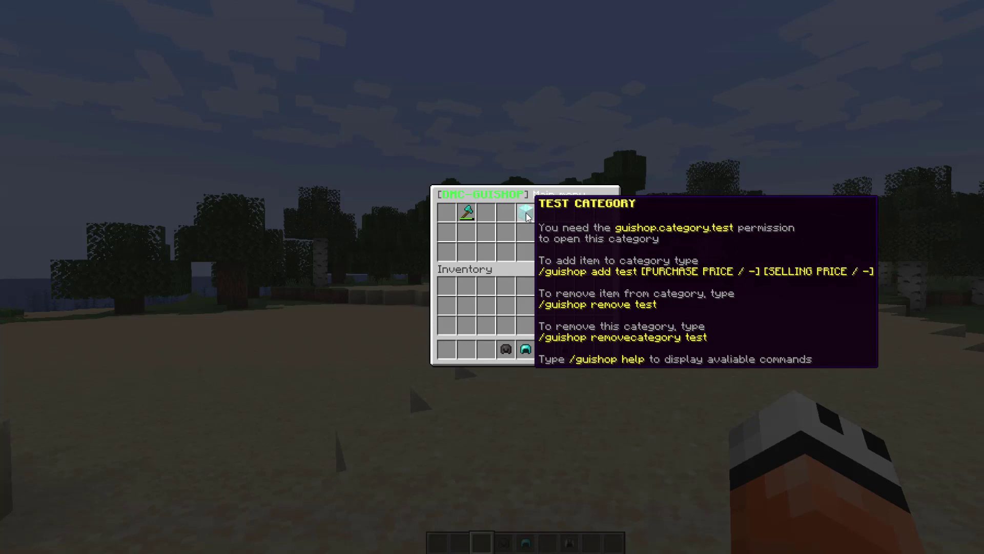
mouse_move(468, 210)
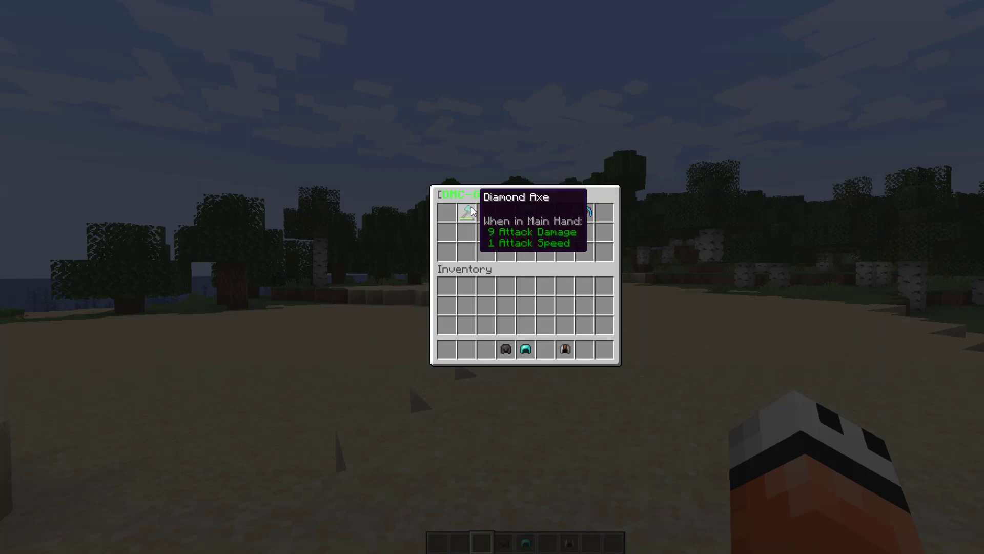
mouse_move(584, 214)
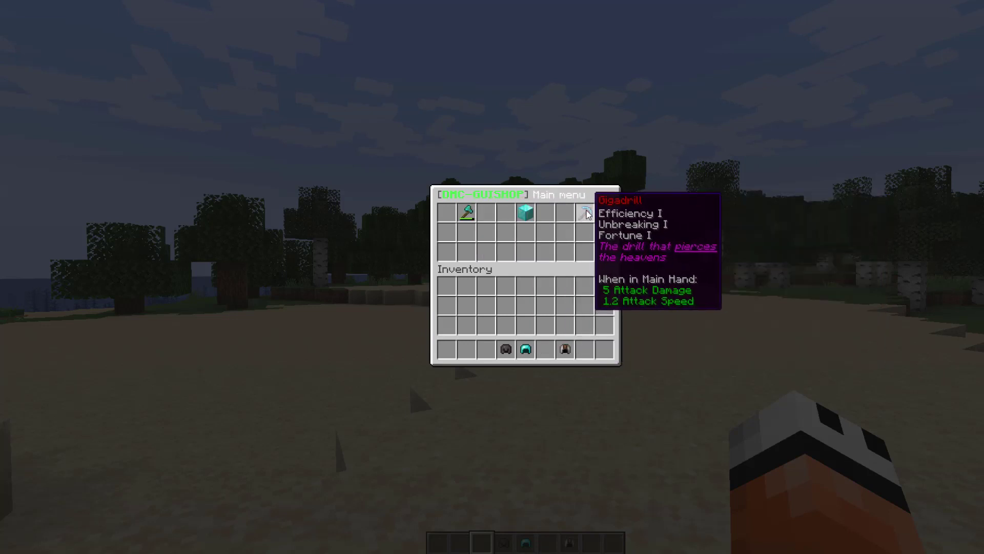
mouse_move(468, 212)
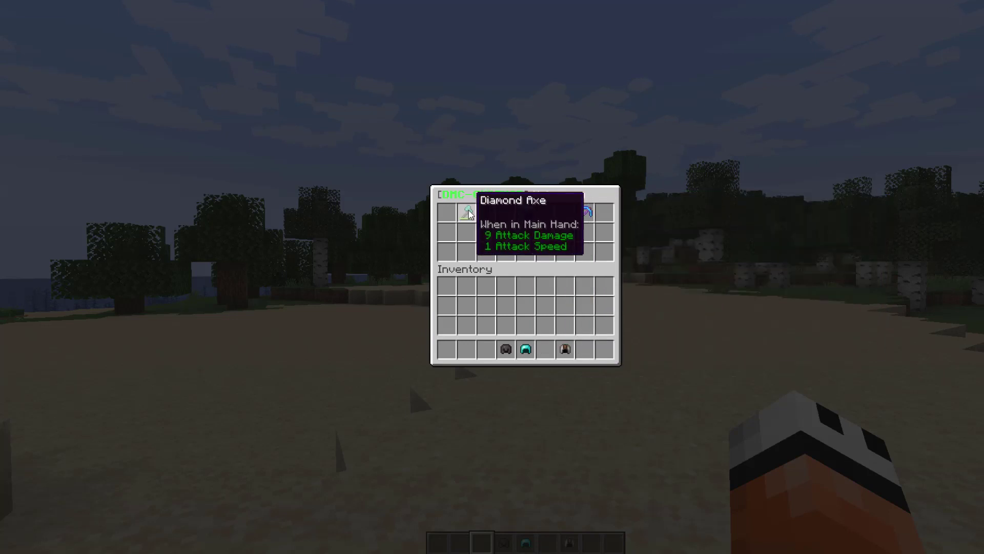
mouse_move(525, 216)
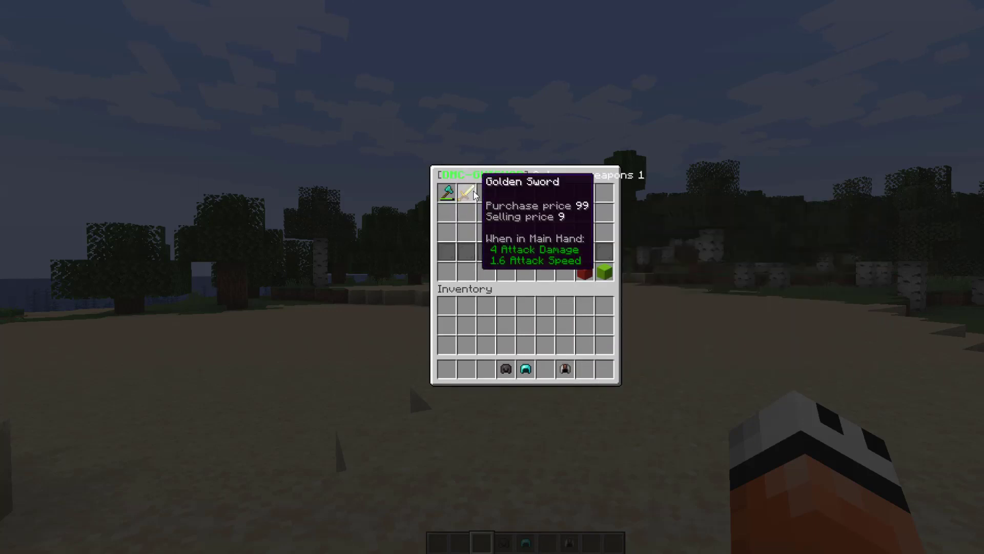
mouse_move(447, 191)
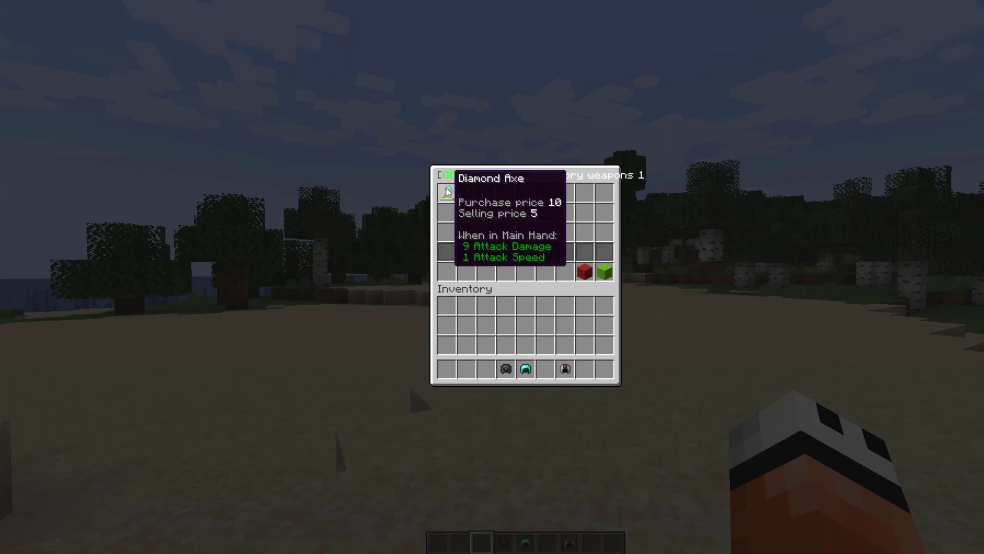
mouse_move(447, 193)
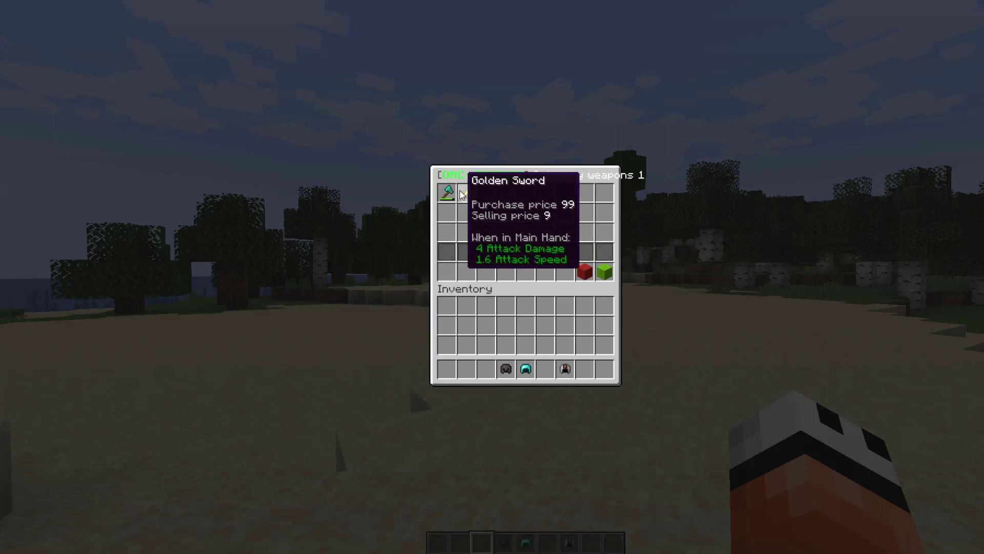
mouse_move(447, 193)
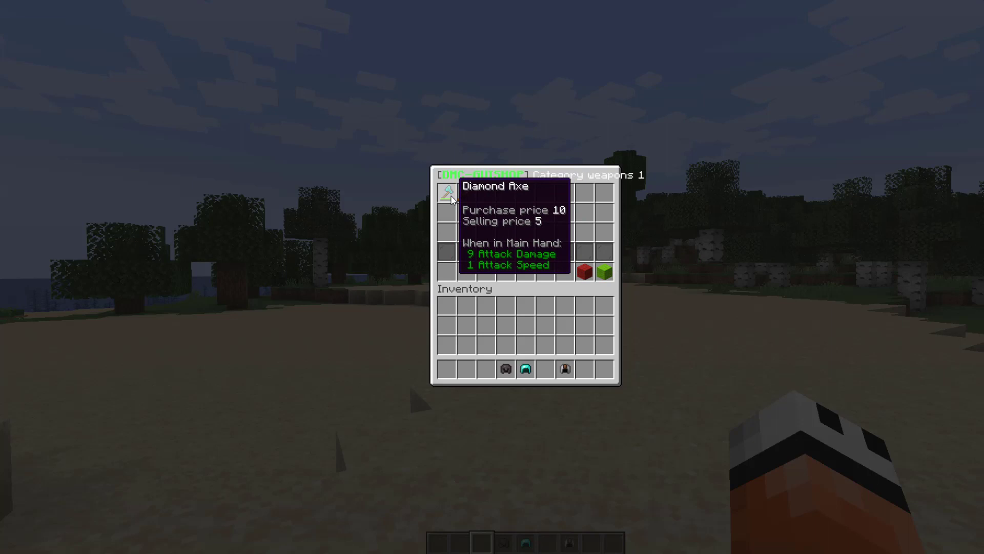
Buy three Diamond Axes from the weapons category for 30.0, then close the shop.
left_click(444, 192)
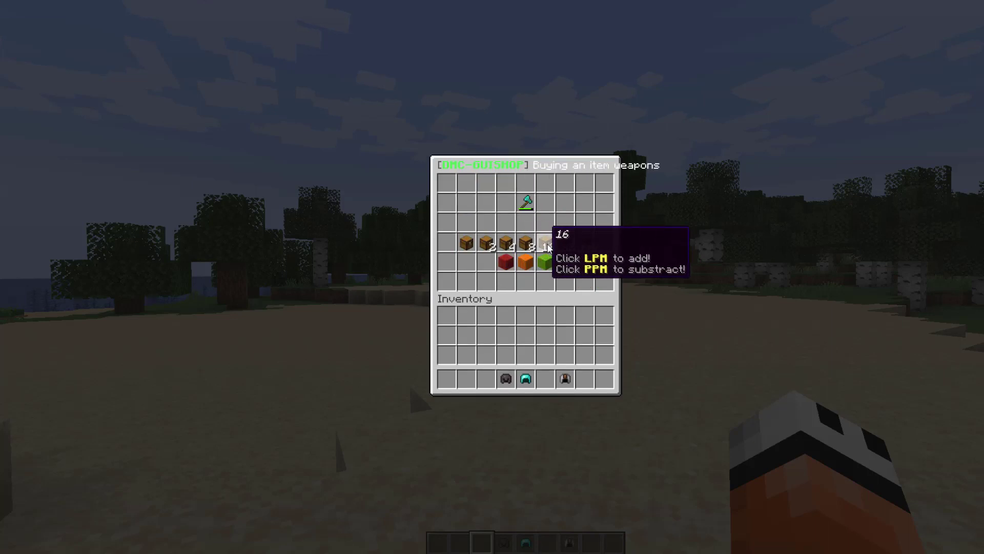
left_click(544, 261)
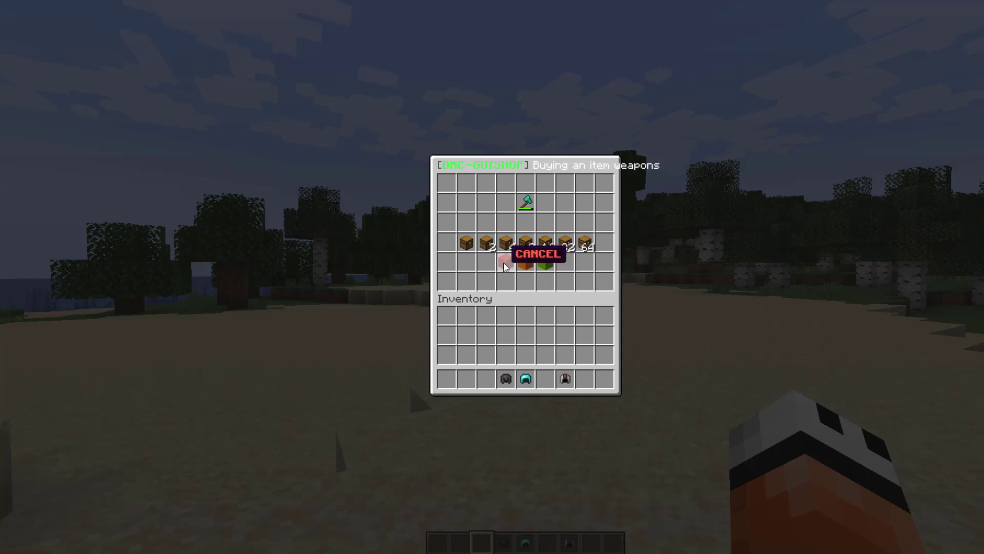
mouse_move(545, 263)
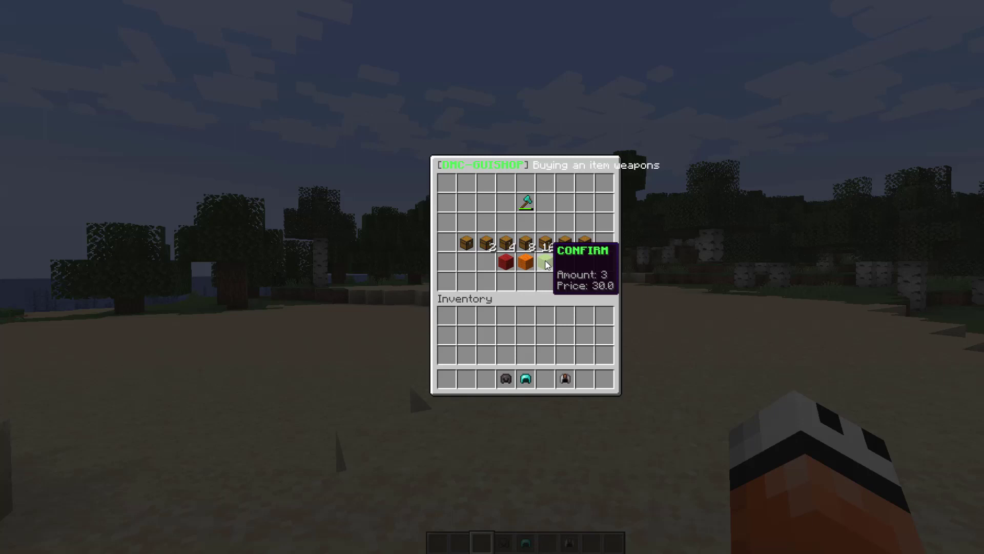
left_click(545, 262)
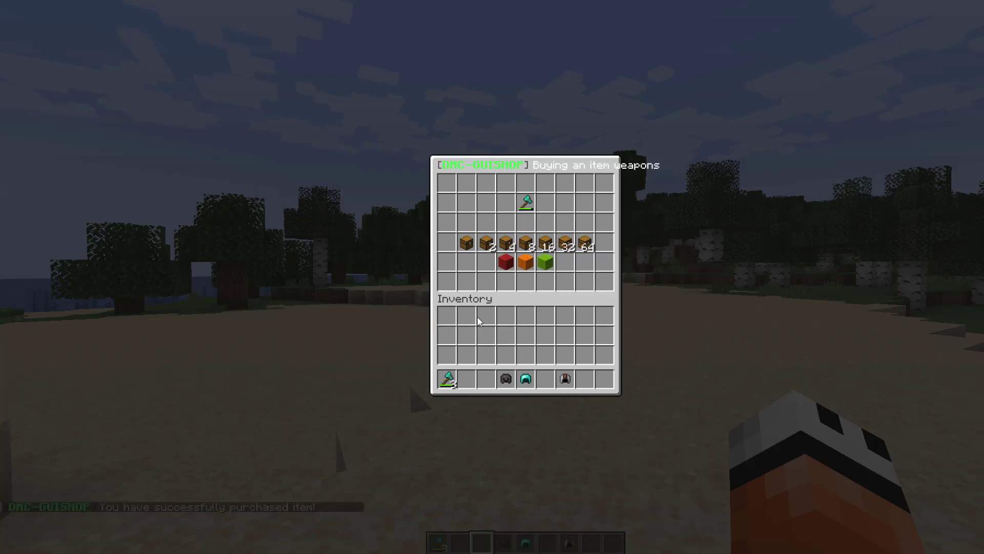
key("Escape")
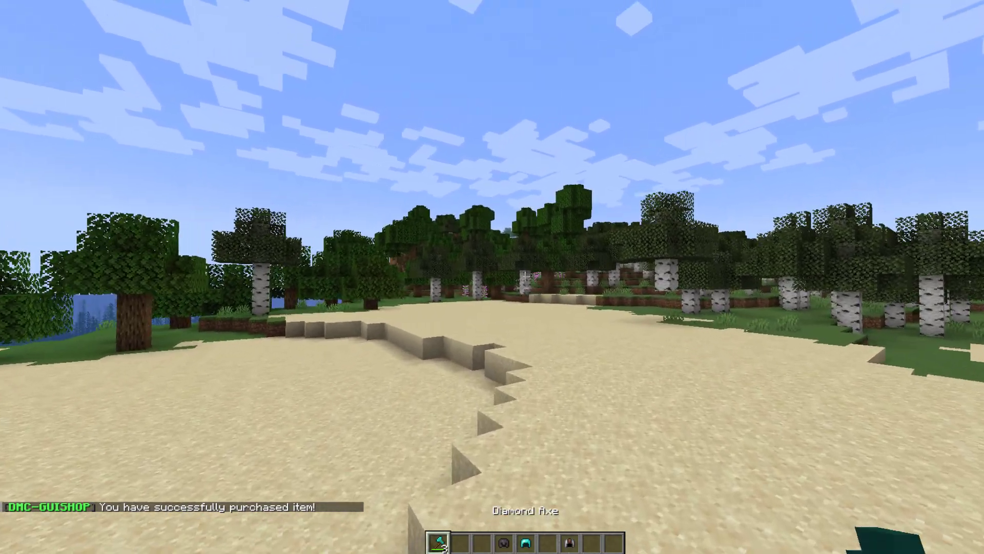
Create the 'hats' category in slot 9 with /guishop createcategory hats 9.
key("e")
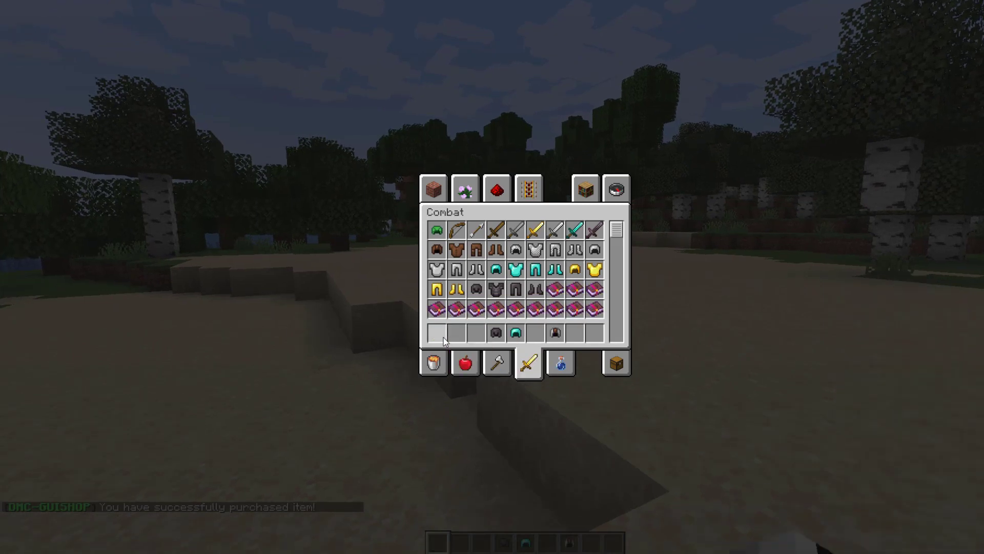
key("Escape")
type("/guishop")
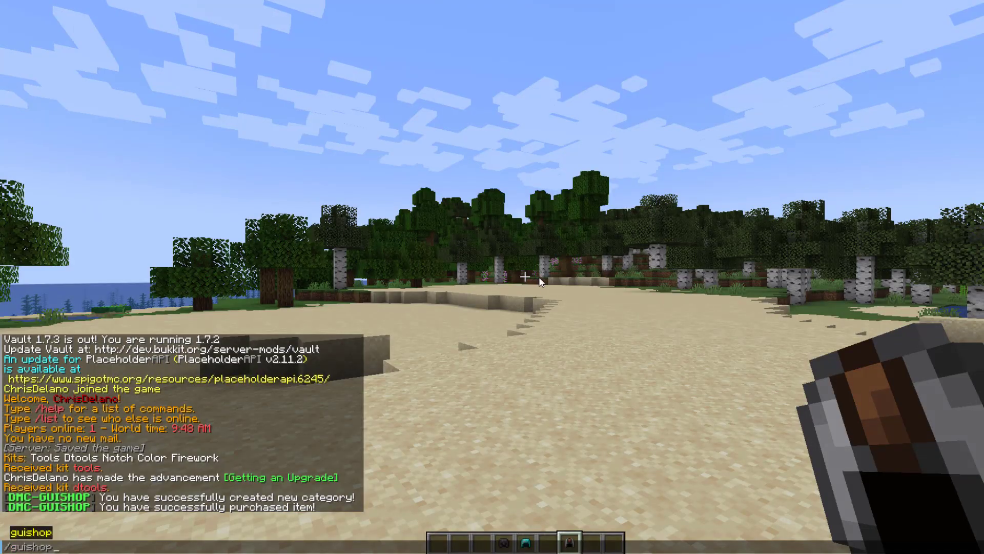
type("createcategory")
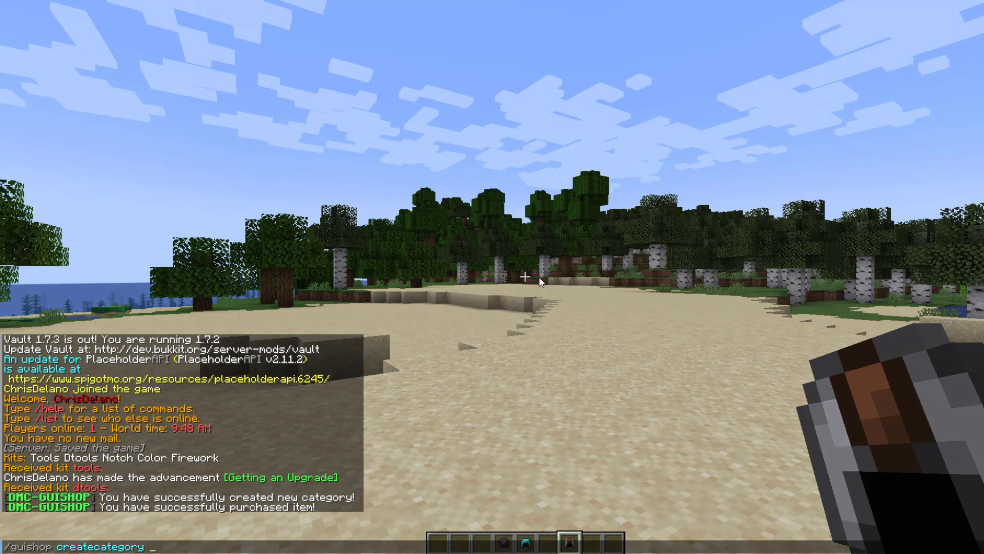
type("hats")
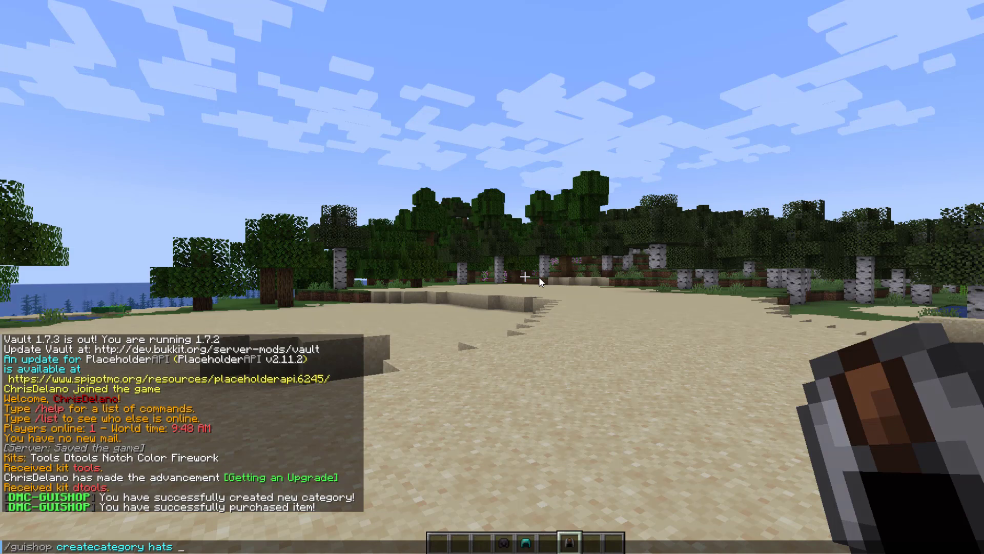
type("9")
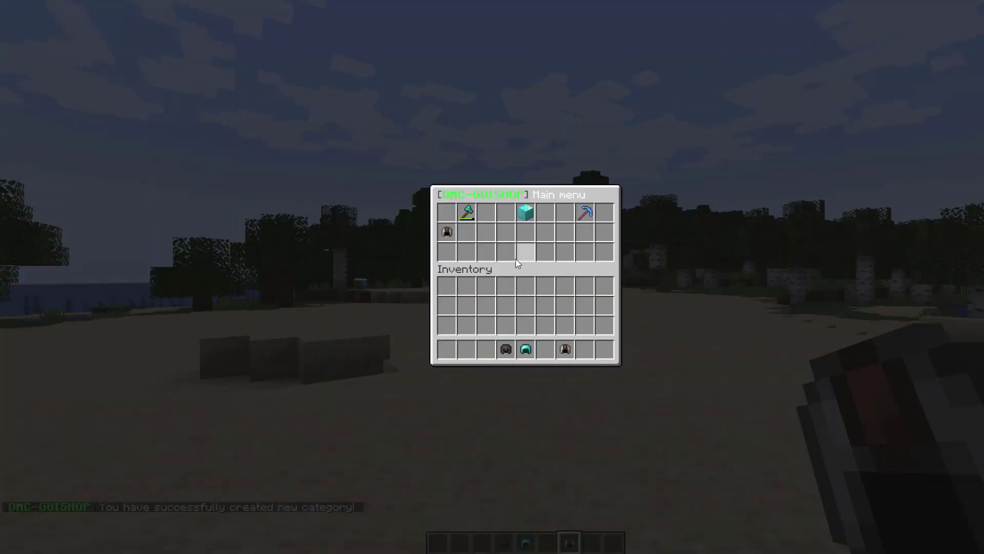
mouse_move(447, 231)
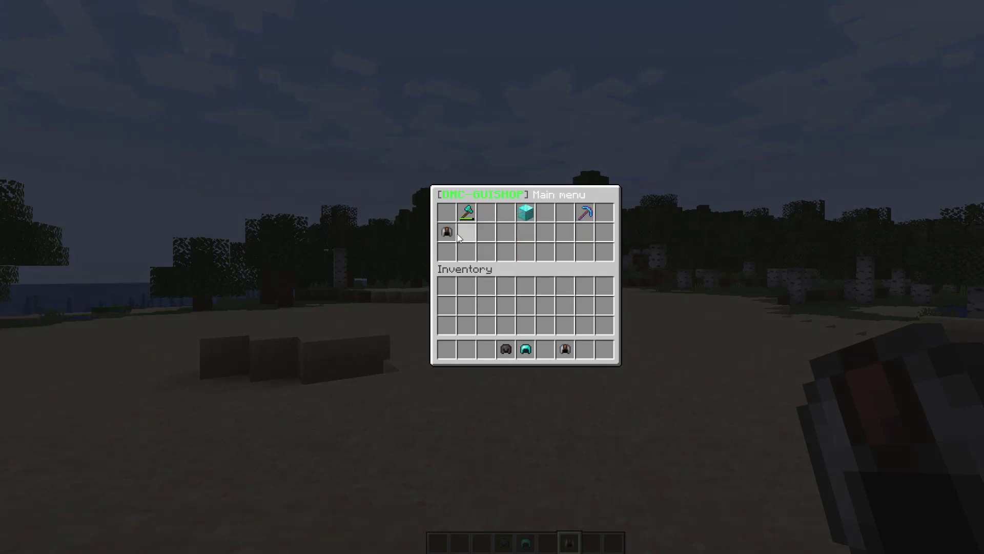
Open the empty hats category from its helmet icon, then close the shop.
left_click(446, 232)
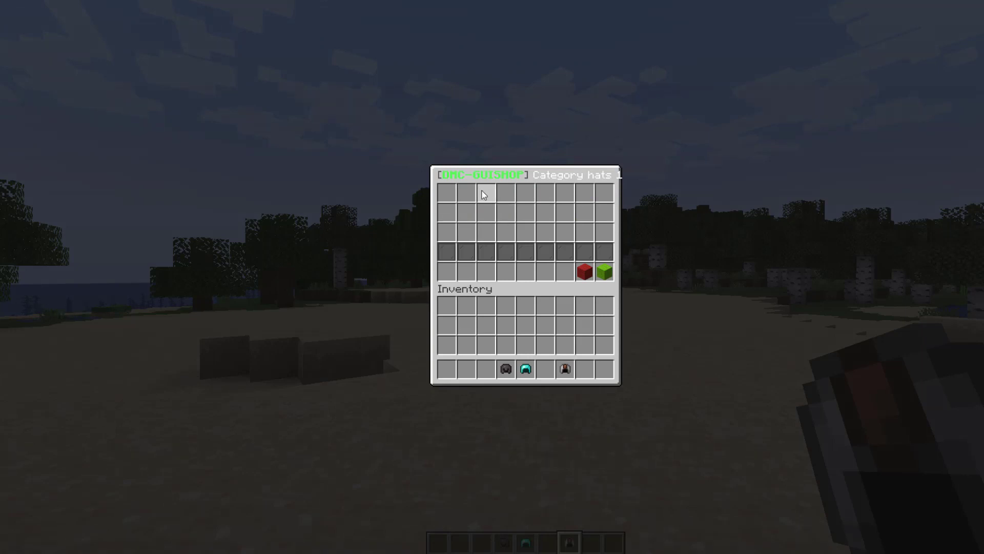
key("Escape")
type("/")
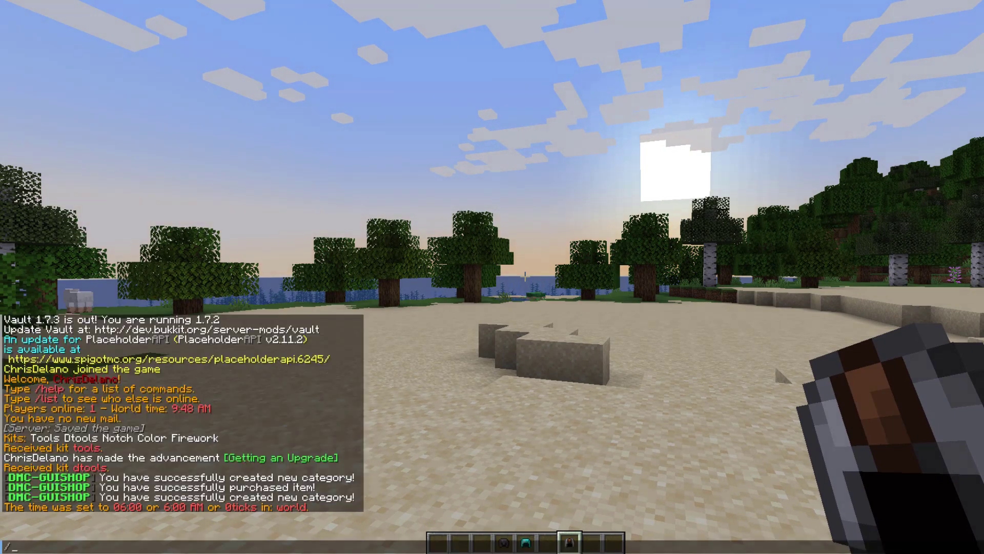
Add the held helmets to the hats category with /guishop additem, priced 25 5 and 999.
type("guishop addcommand")
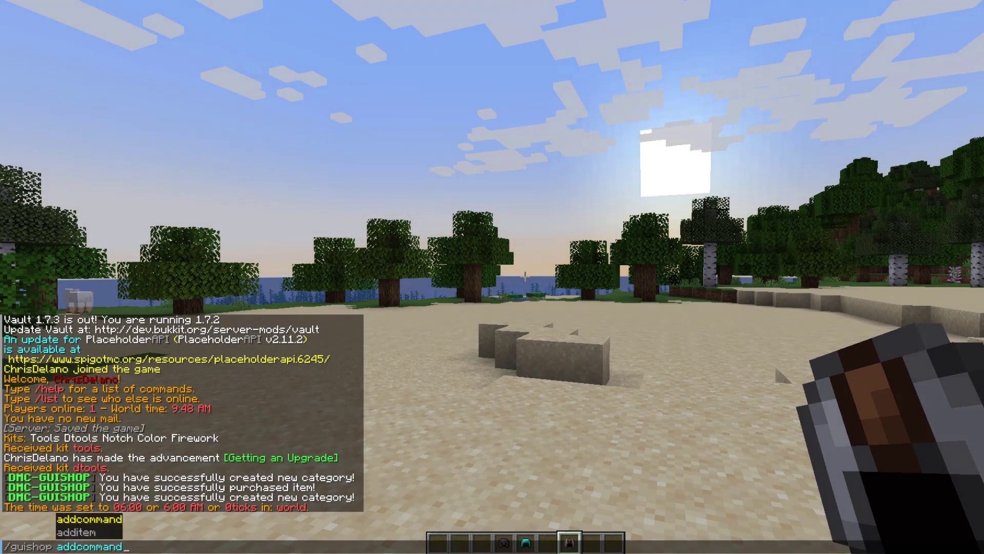
type("additem hats")
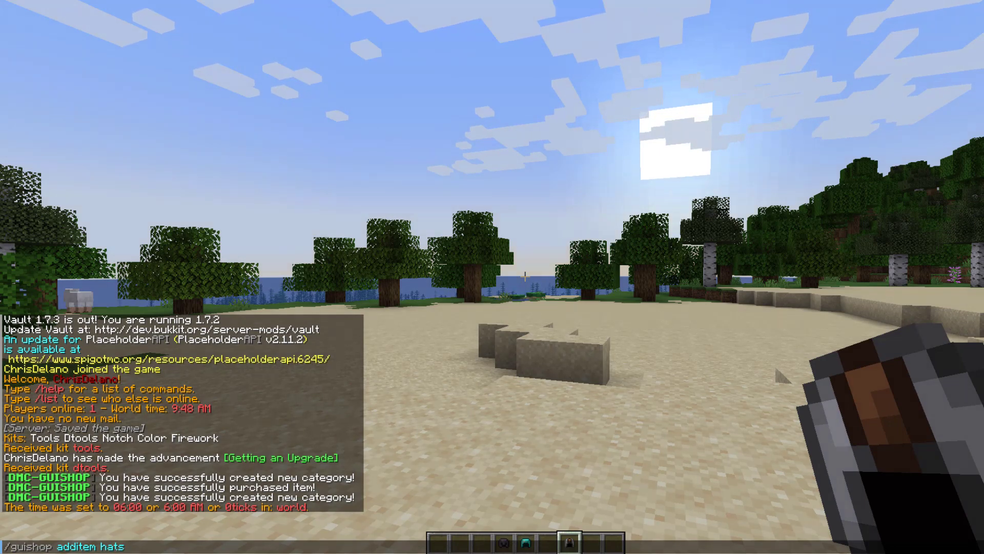
type("25 5")
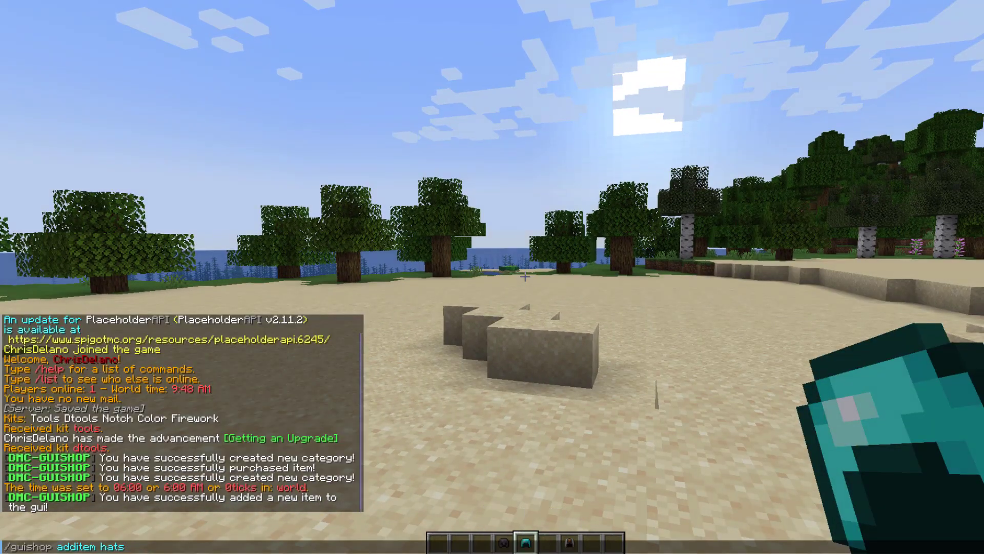
key("Return")
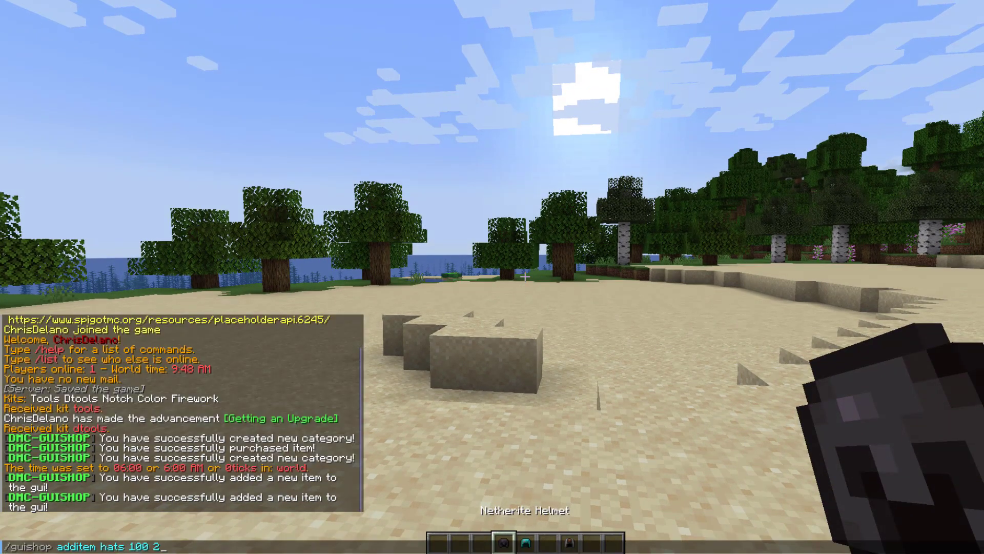
type("999")
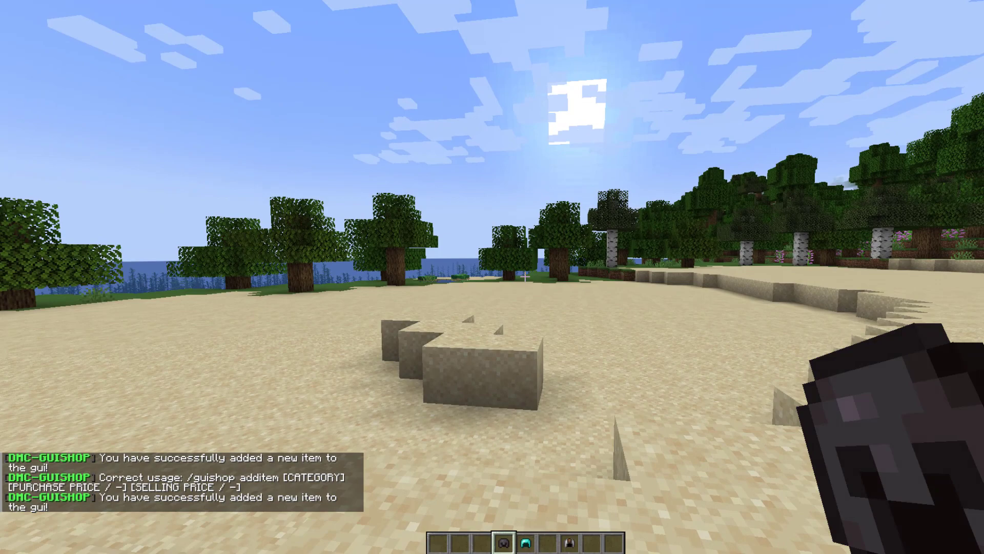
mouse_move(492, 276)
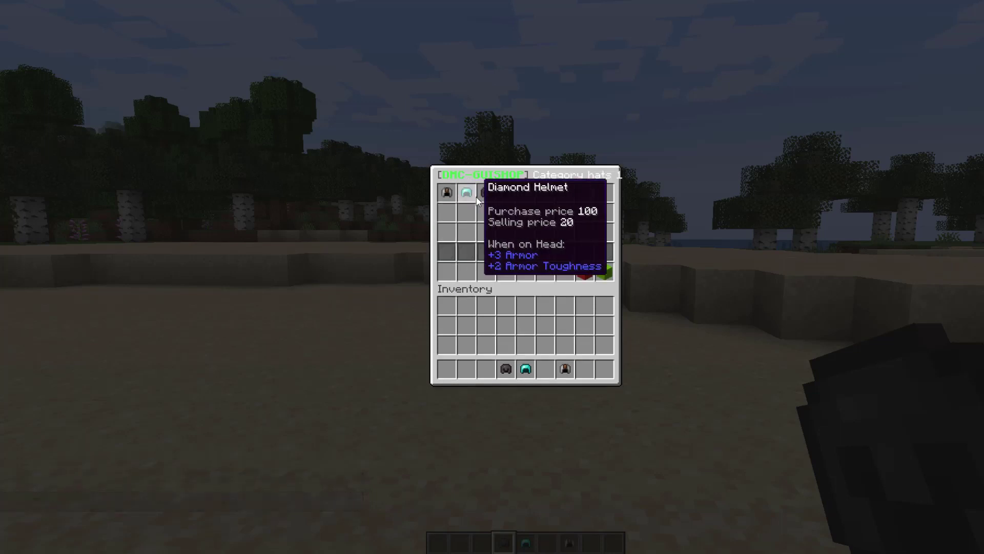
mouse_move(488, 198)
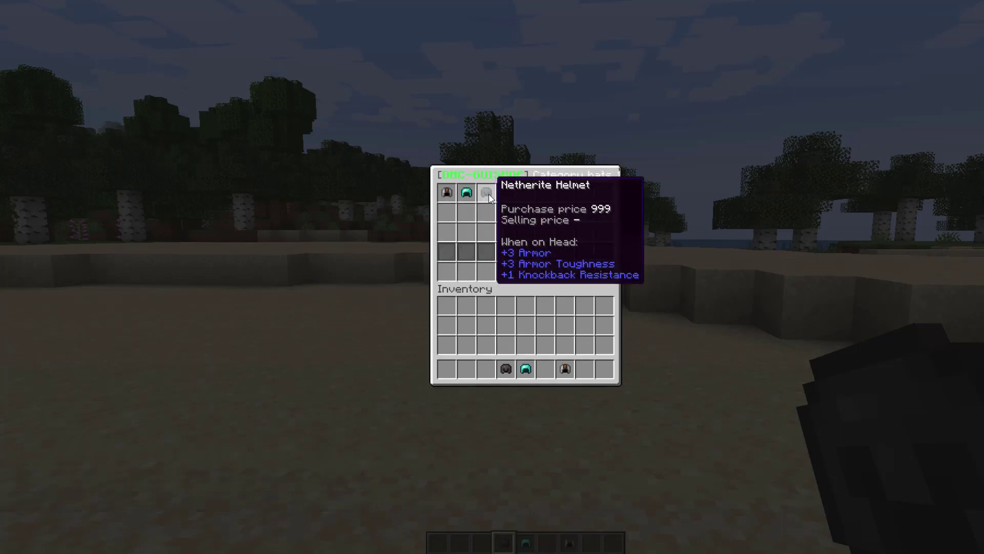
Sell one Diamond Helmet for 20 after trying the unsellable Netherite Helmet.
left_click(467, 193)
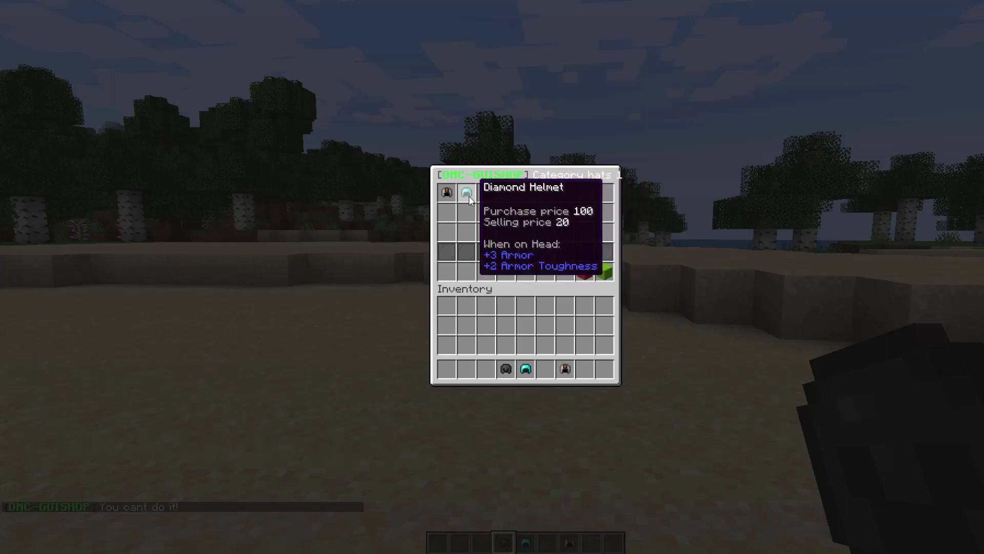
left_click(466, 192)
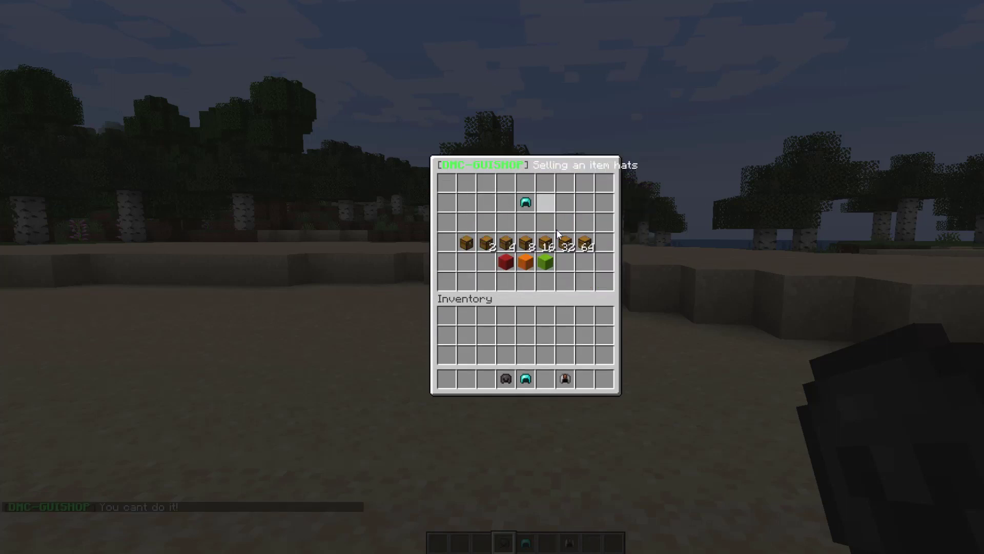
left_click(545, 264)
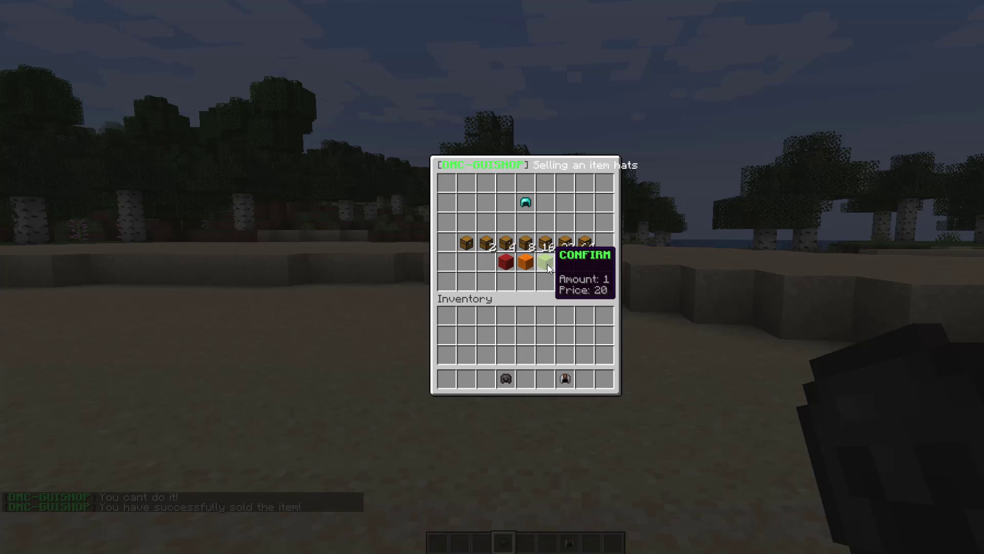
mouse_move(548, 274)
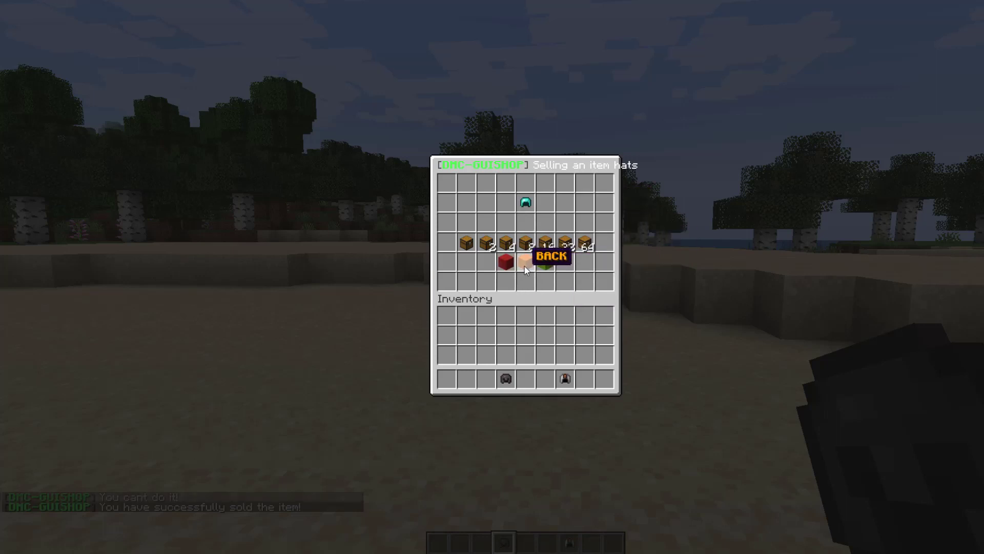
Go back to hats, sell two helmets for 10.0, and close the shop.
left_click(551, 256)
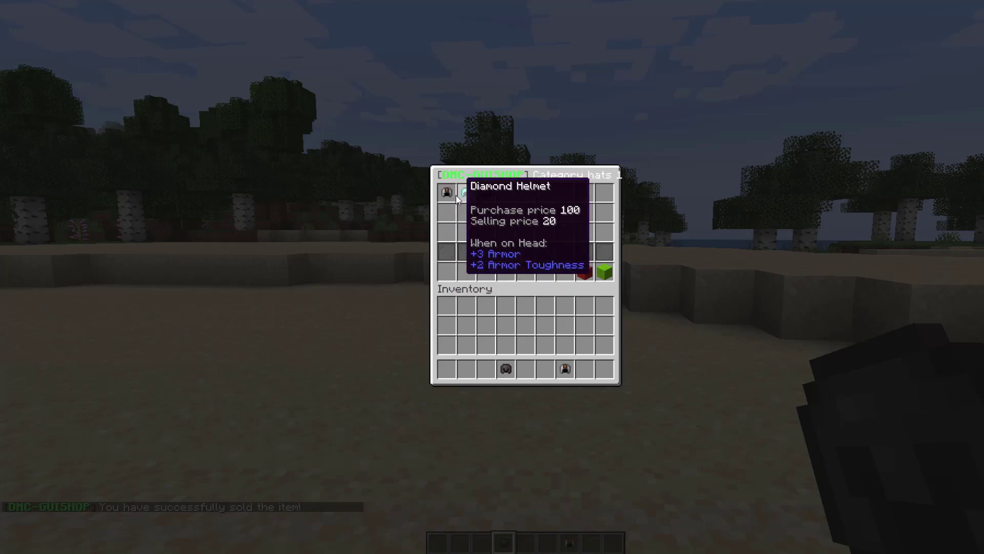
left_click(446, 192)
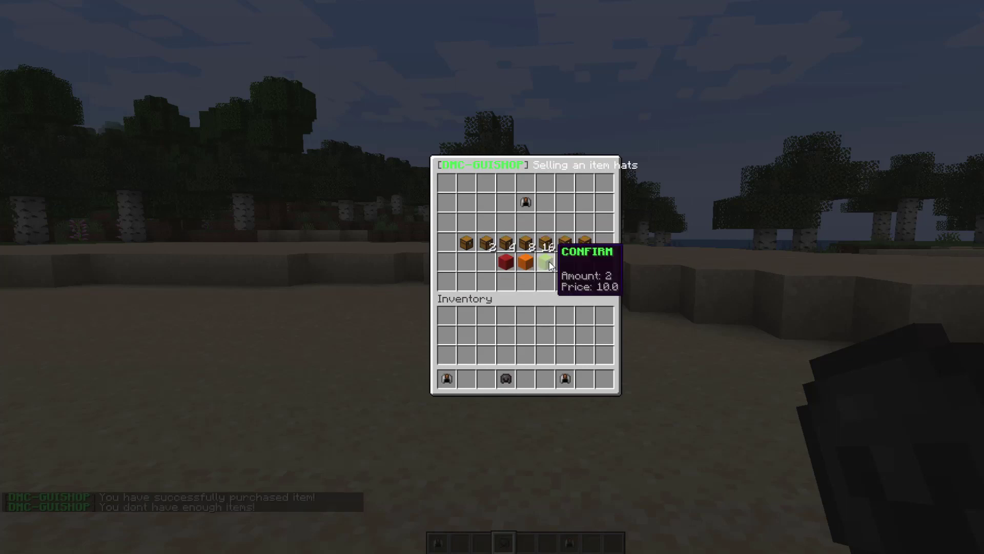
left_click(587, 263)
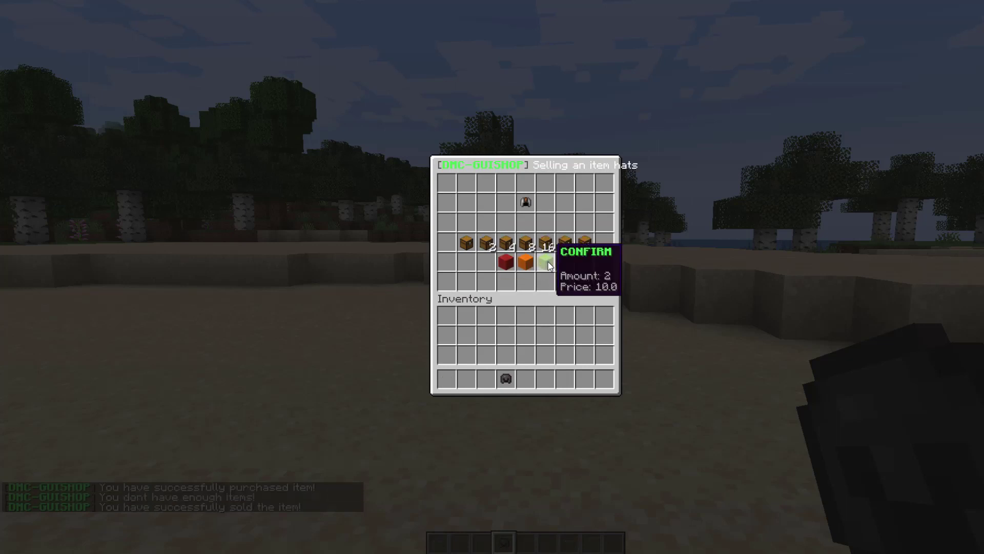
key("Escape")
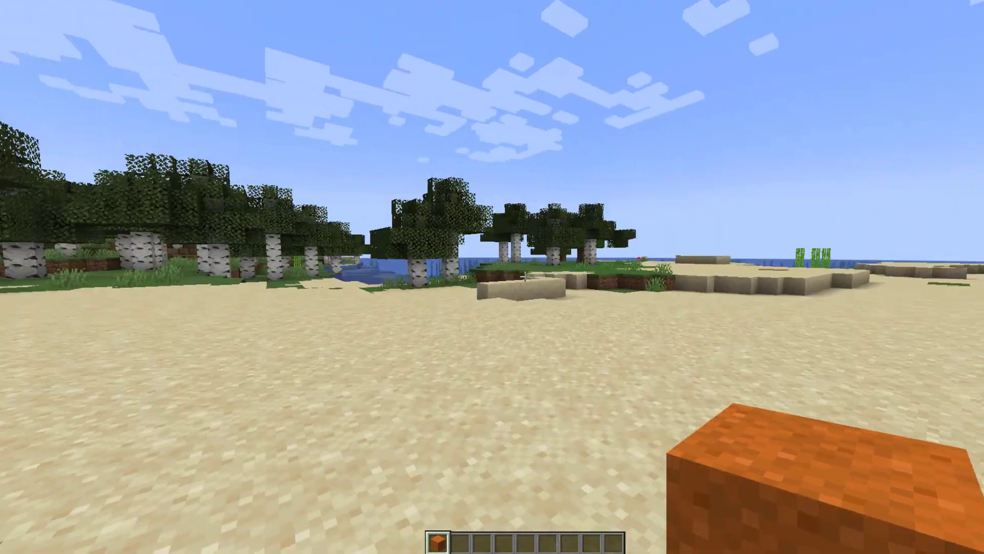
Attach console command 'say thats a nice bit of sand {player}!' to the held Red Sand.
key("t")
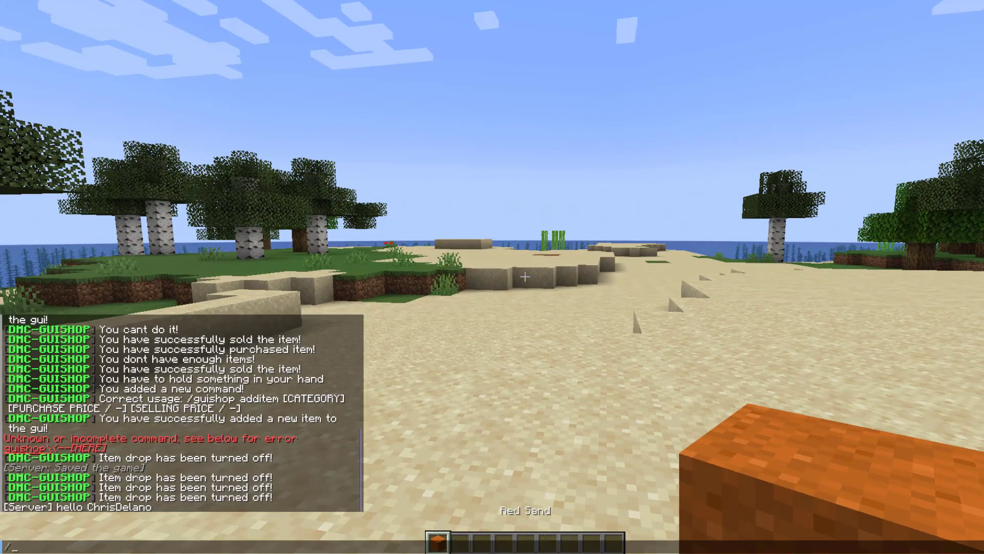
type("guishop addcommand")
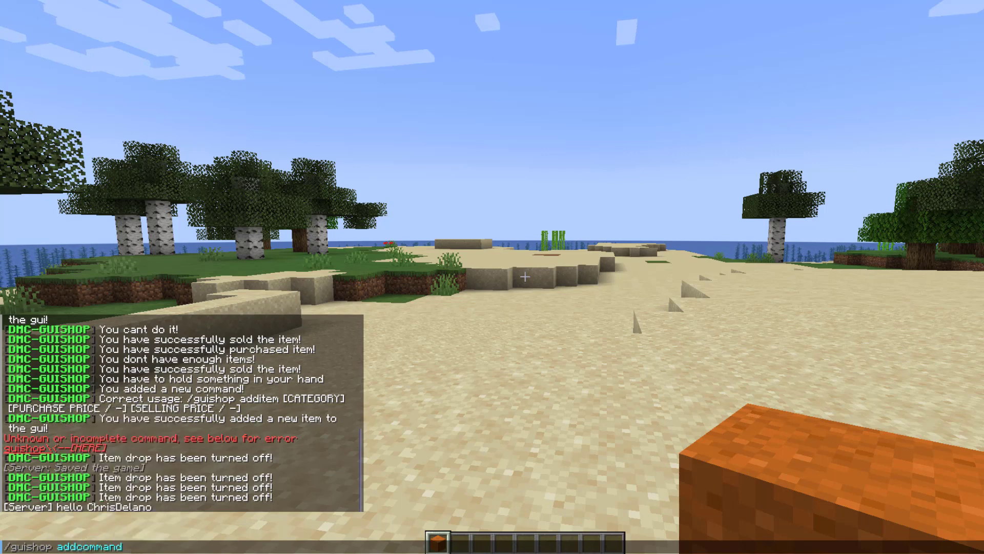
type("CONSOLE:")
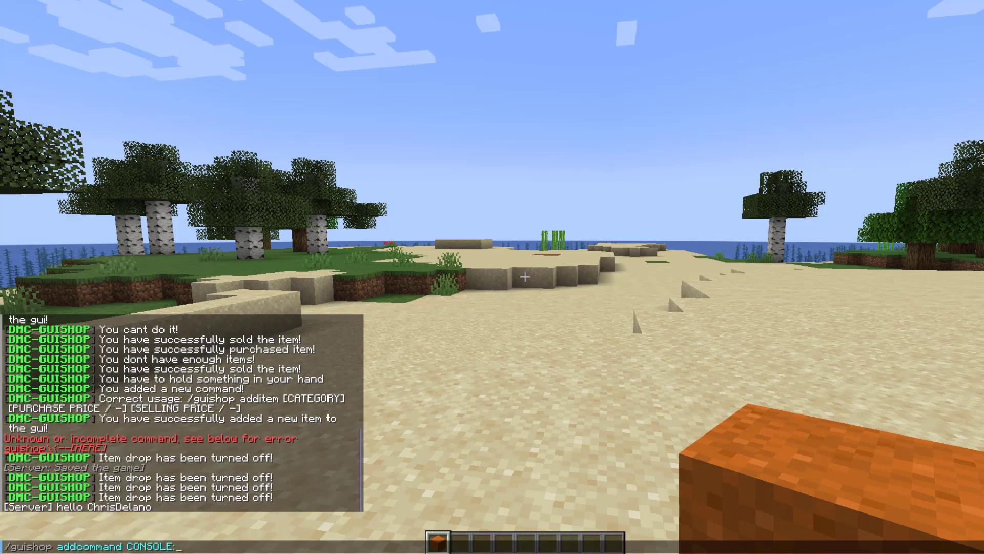
type("say thats a nice bit of sand {player")
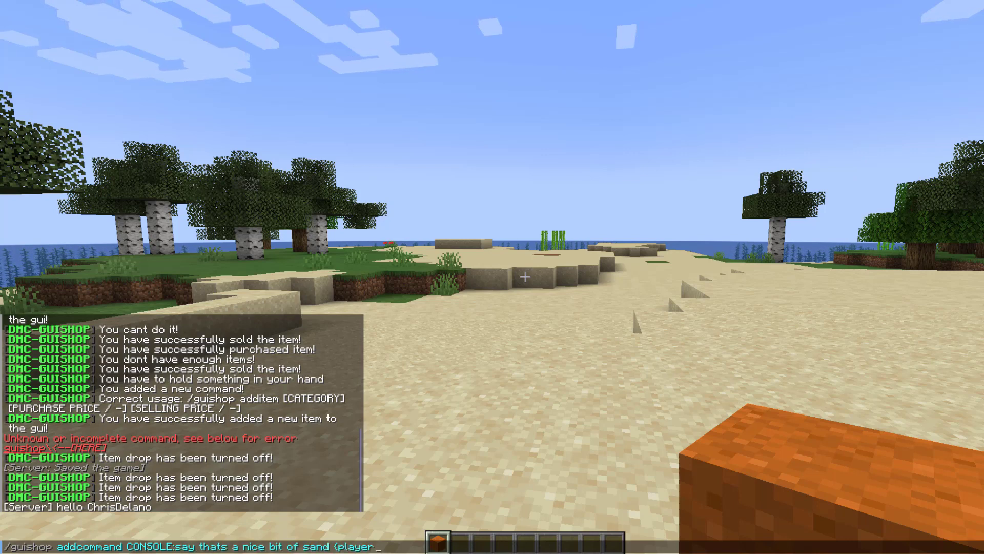
type(")")
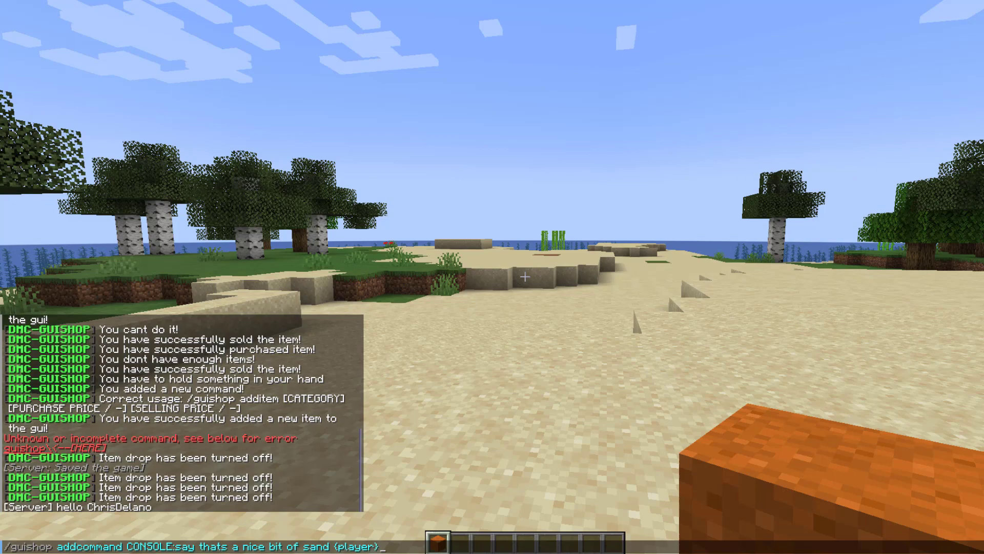
type("!")
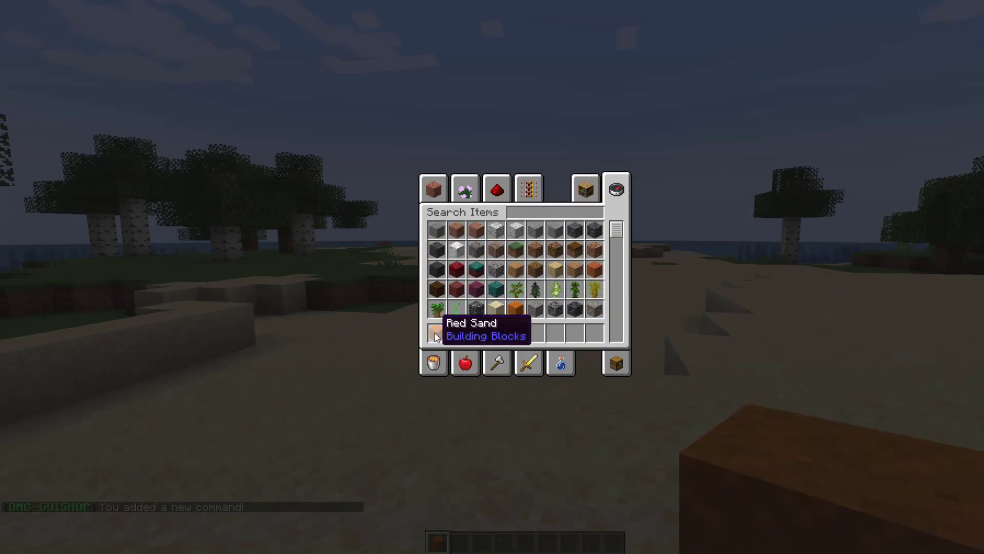
key("Escape")
type("/guishop additem")
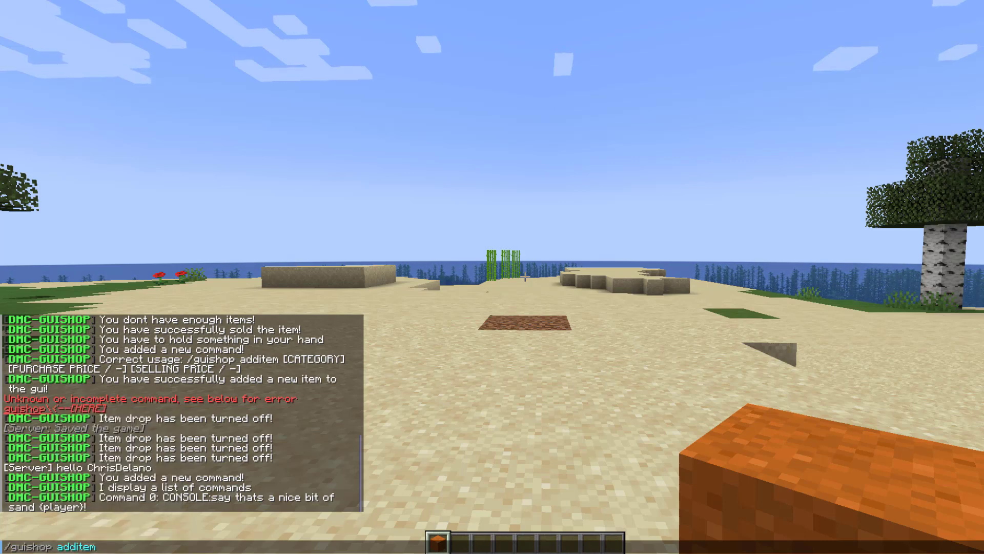
Add Red Sand to the random category with buy and sell prices of 2.
type("random")
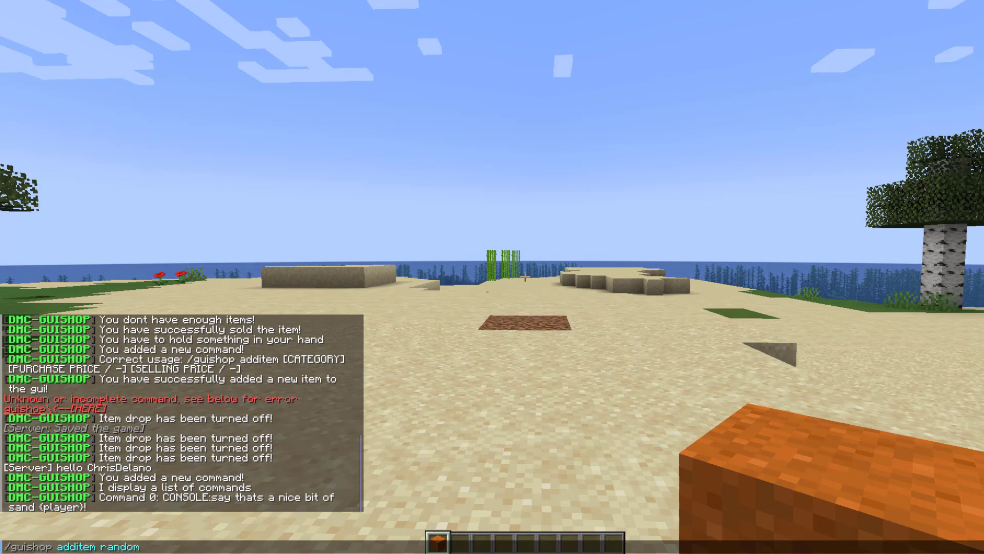
type("2 2")
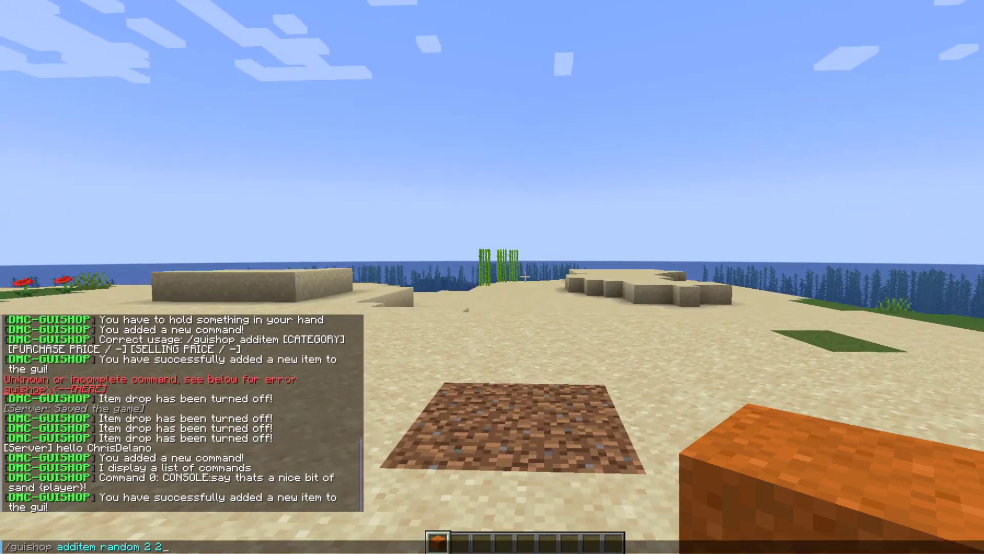
key("Return")
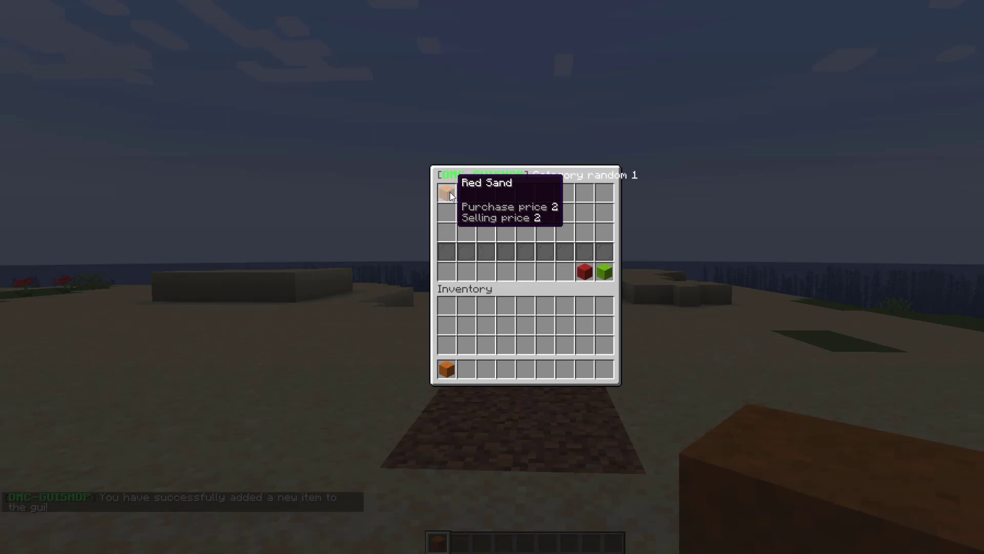
key("Escape")
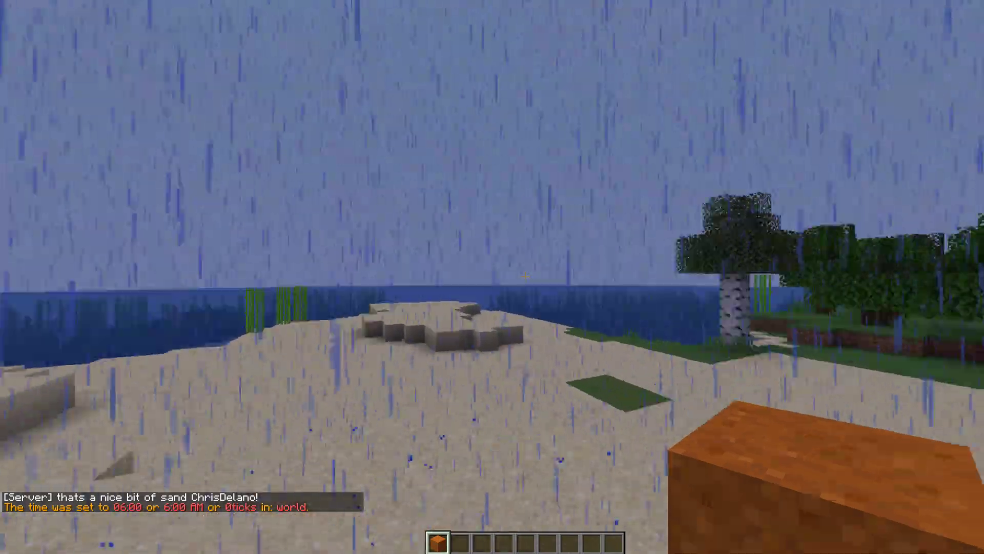
mouse_move(492, 277)
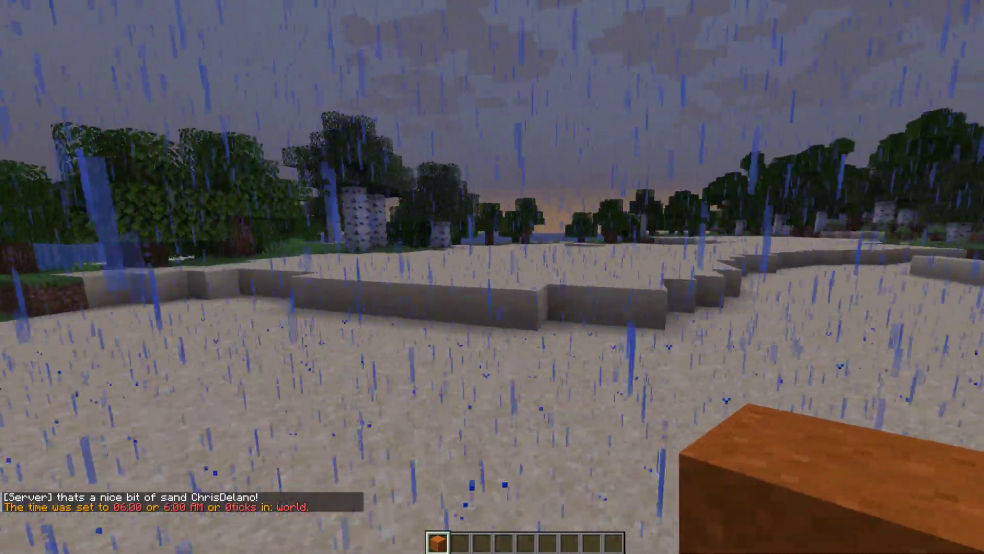
mouse_move(492, 277)
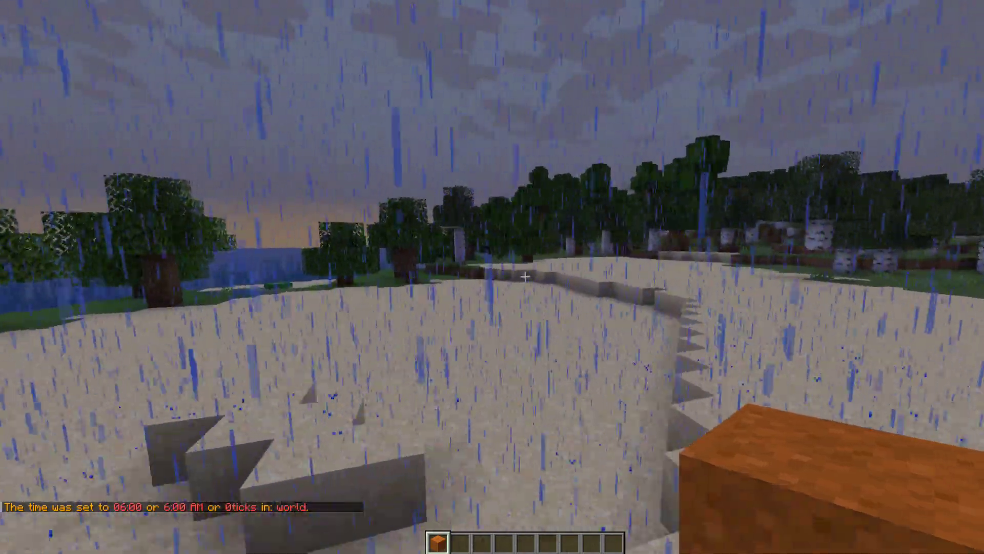
mouse_move(492, 277)
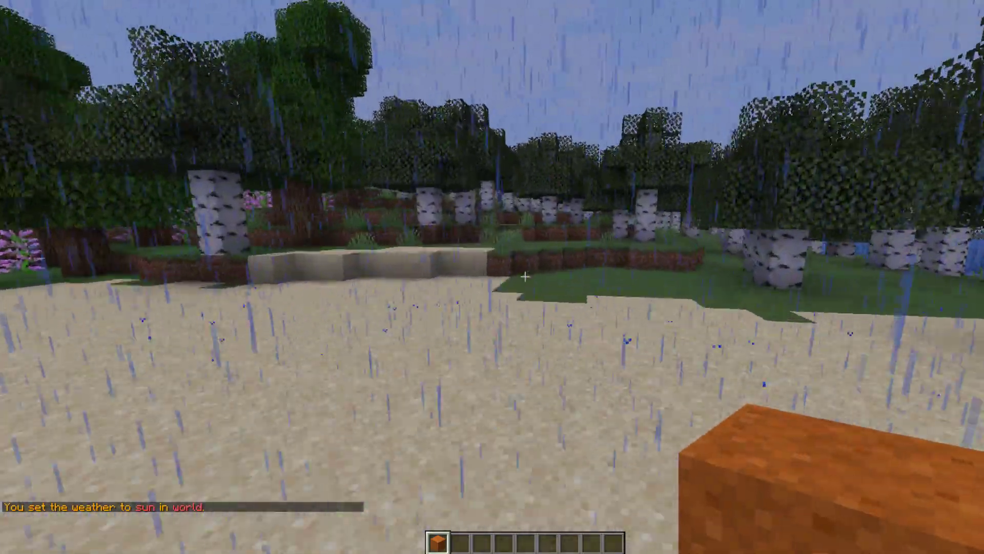
mouse_move(492, 277)
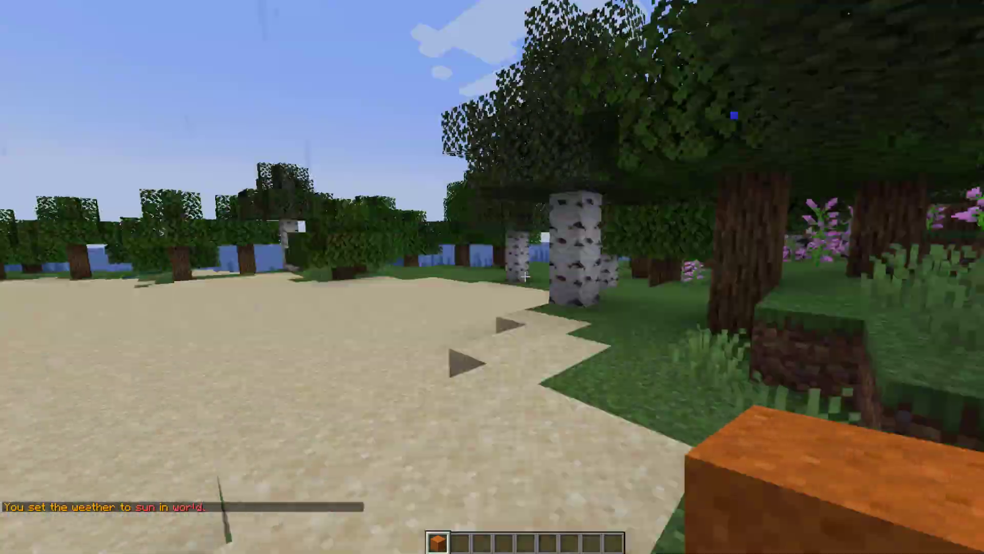
key("e")
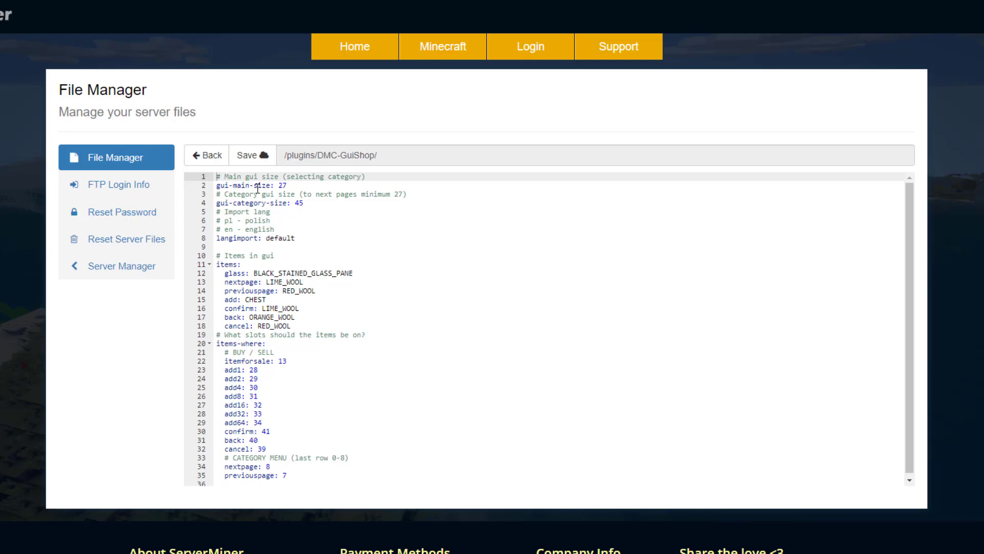
Open the DMC-GuiShop config file and scroll through GUI sizes, items and slot positions.
left_click(295, 238)
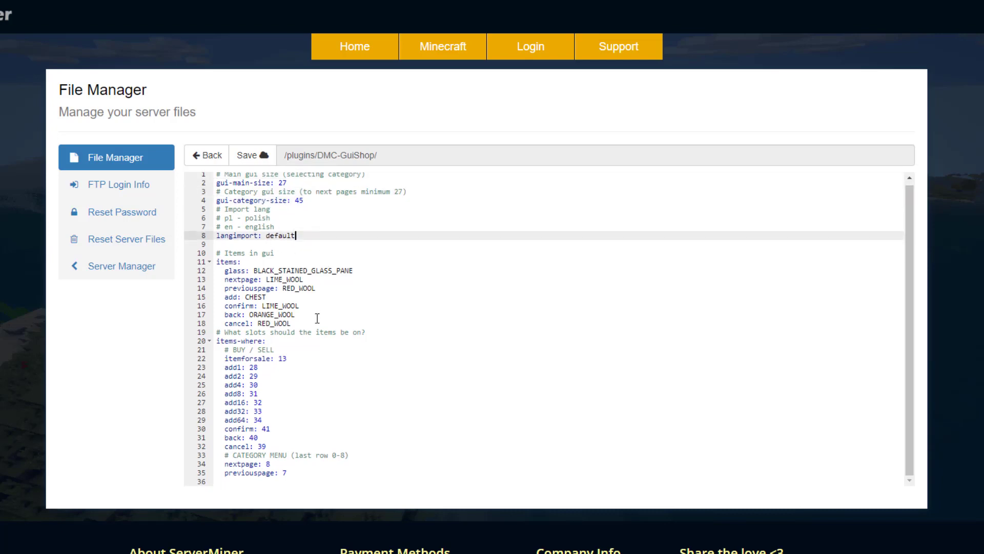
scroll("down", 3)
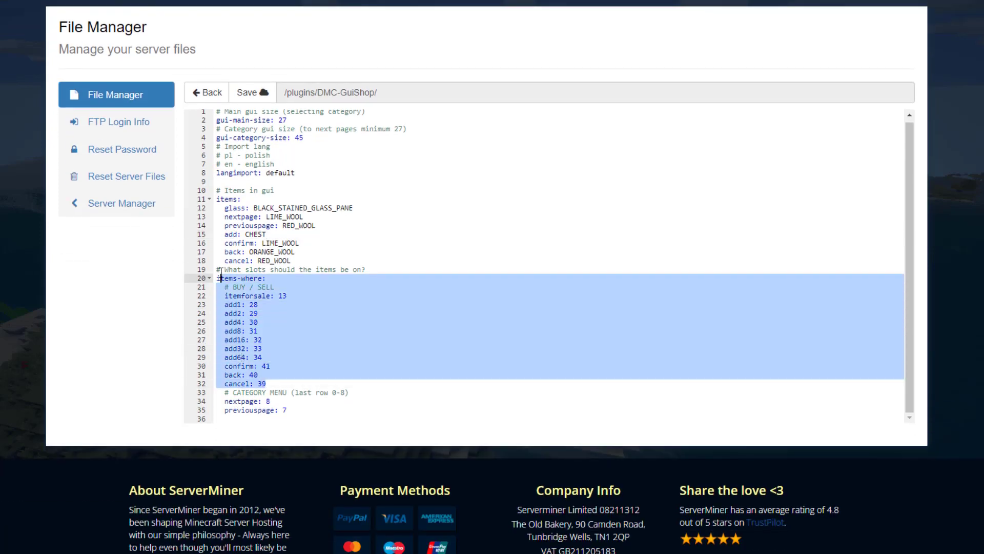
left_click(273, 349)
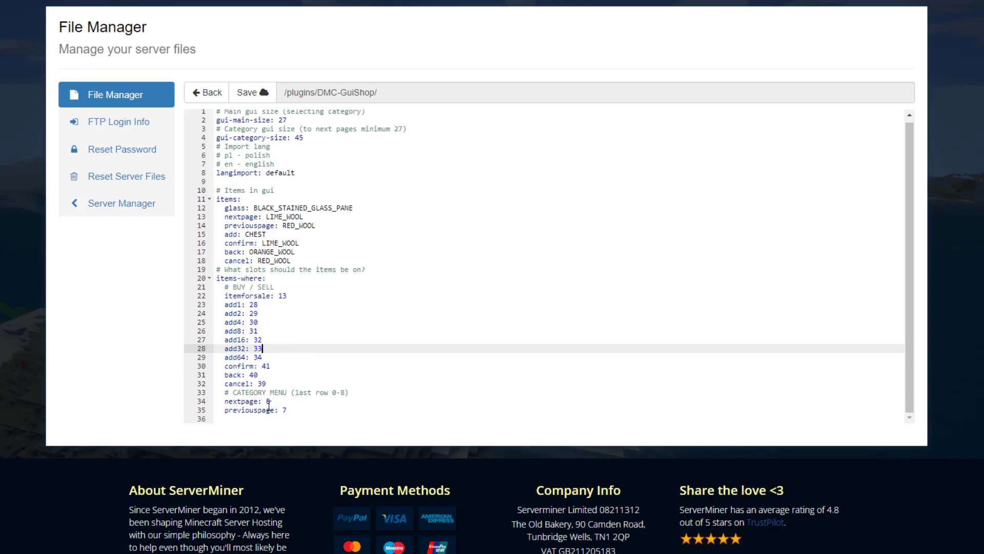
left_click(207, 92)
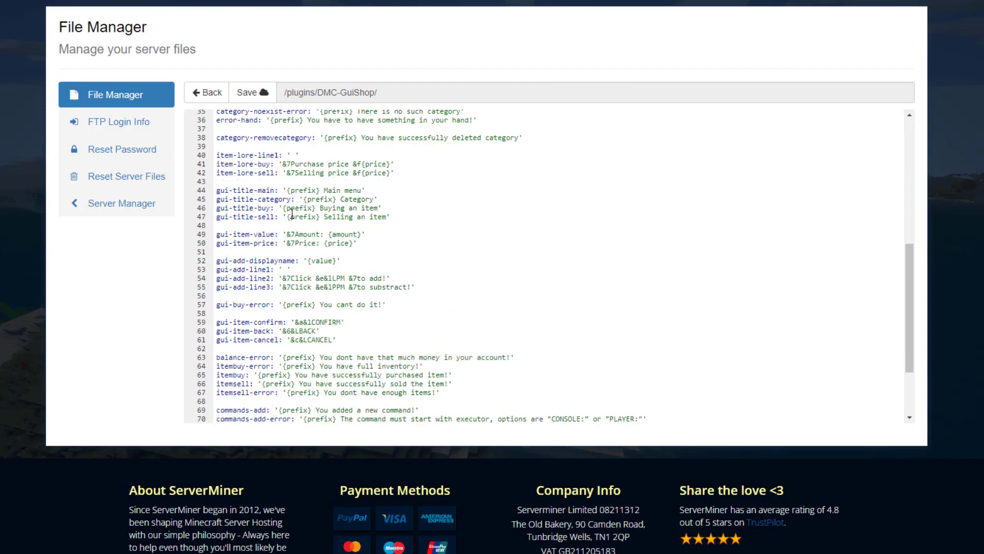
Scroll the messages file, then the shops file to find the test category entry.
scroll("up", 3)
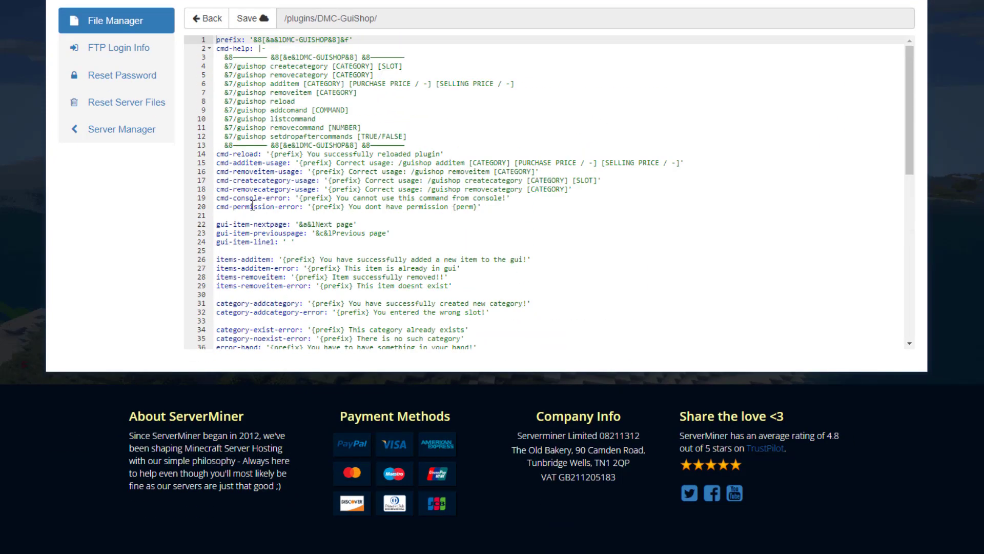
left_click(206, 17)
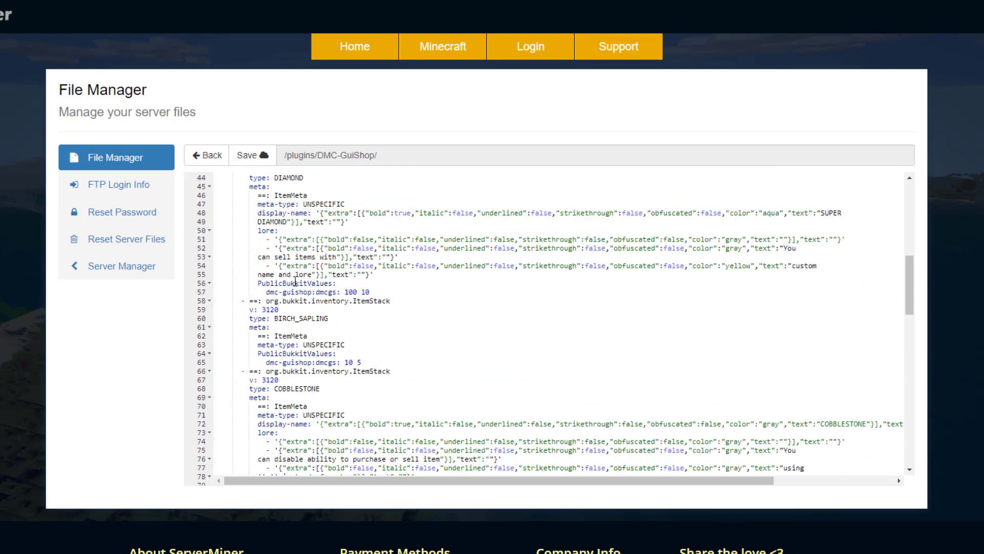
scroll("down", 3)
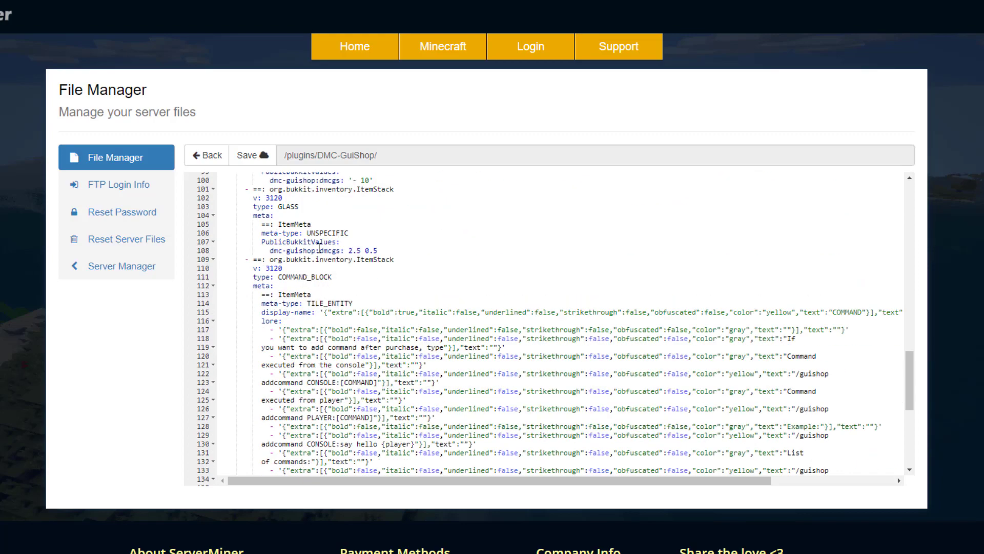
scroll("up", 3)
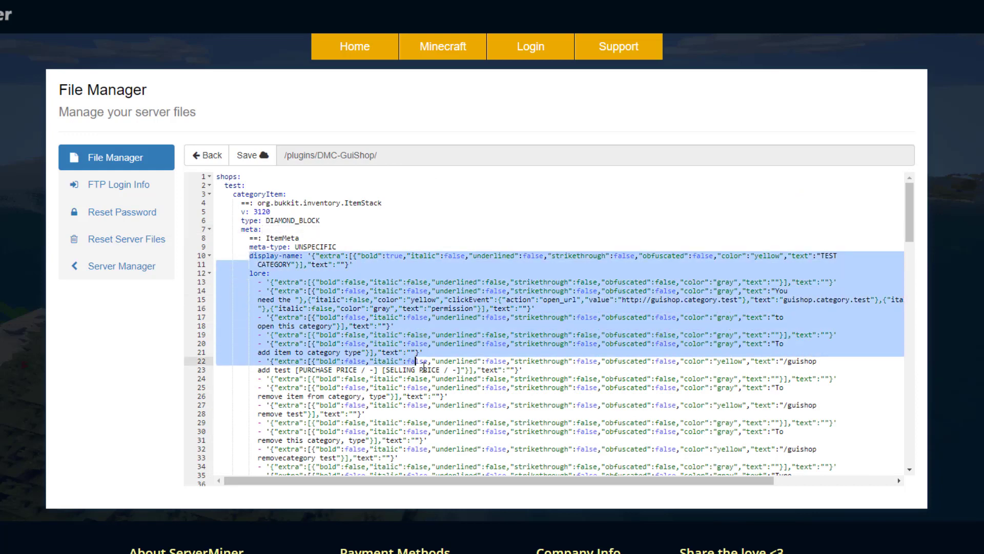
scroll("down", 3)
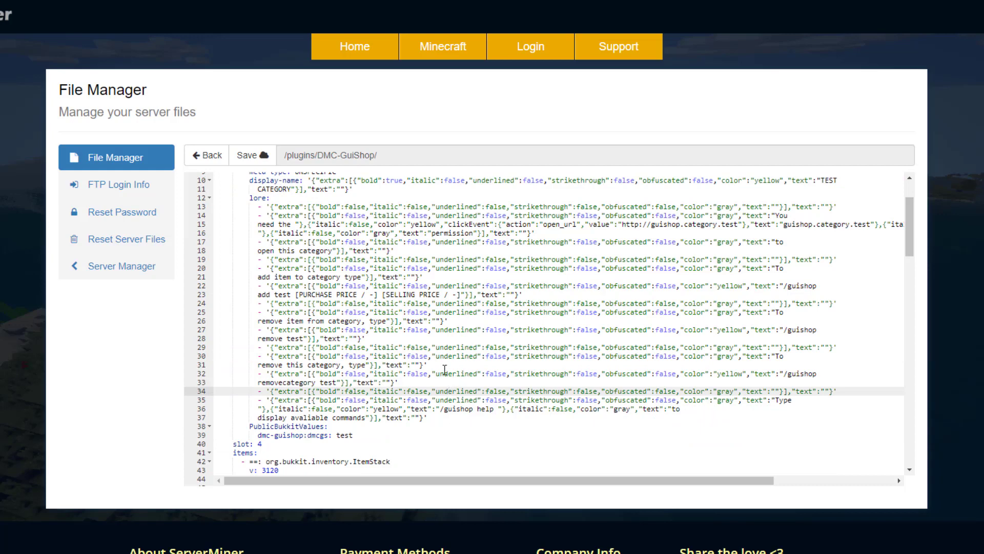
scroll("up", 3)
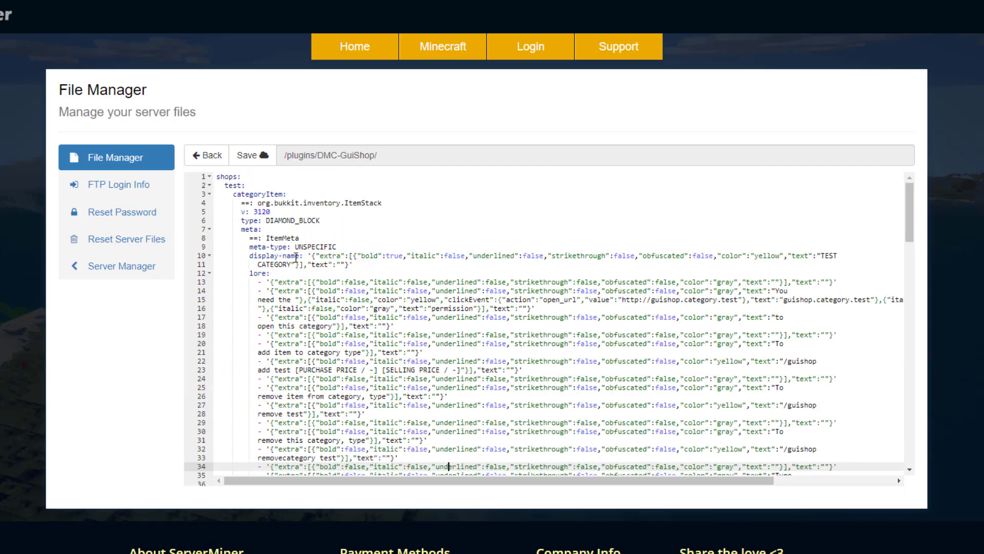
left_click(207, 155)
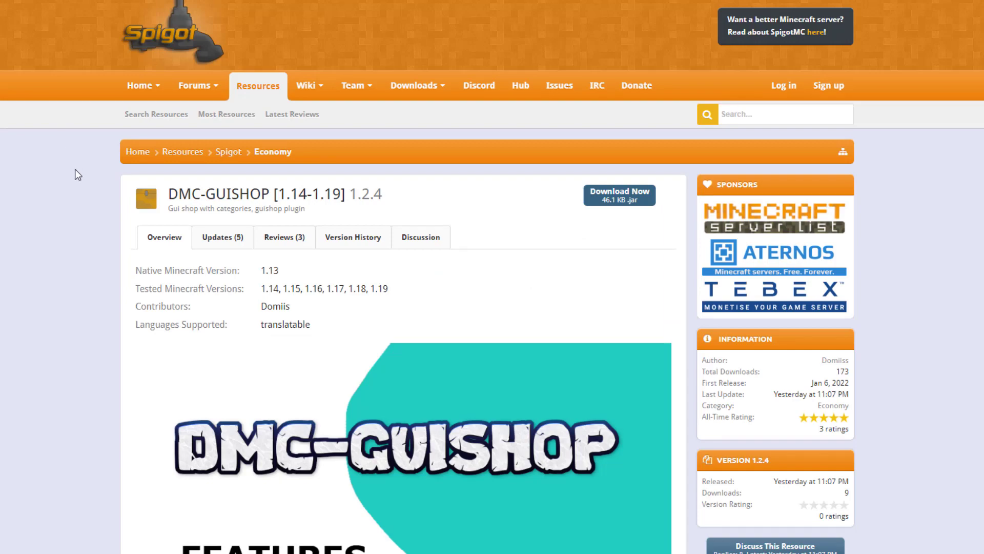
mouse_move(405, 302)
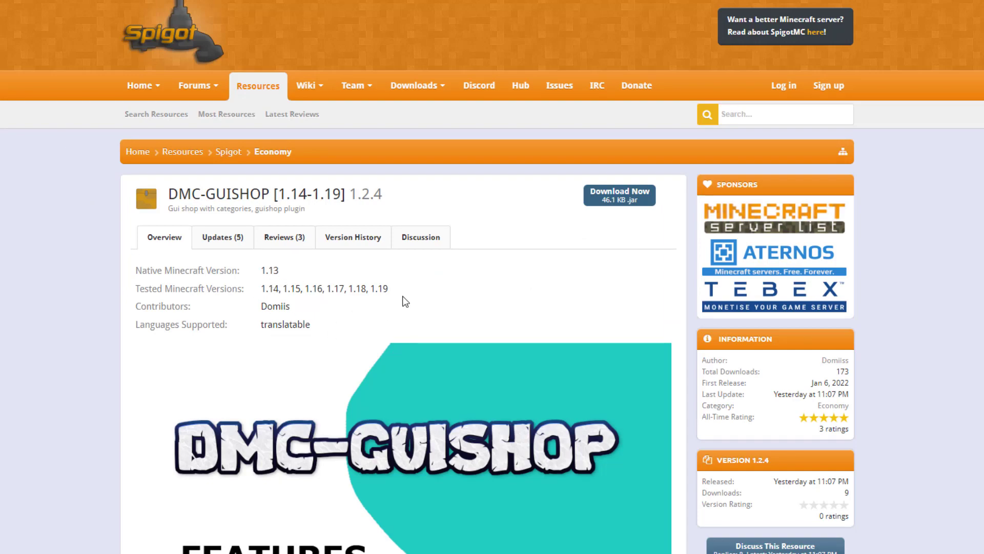
Scroll the DMC-GUISHOP SpigotMC page through its commands, permissions, tutorial video and reviews.
scroll("down", 3)
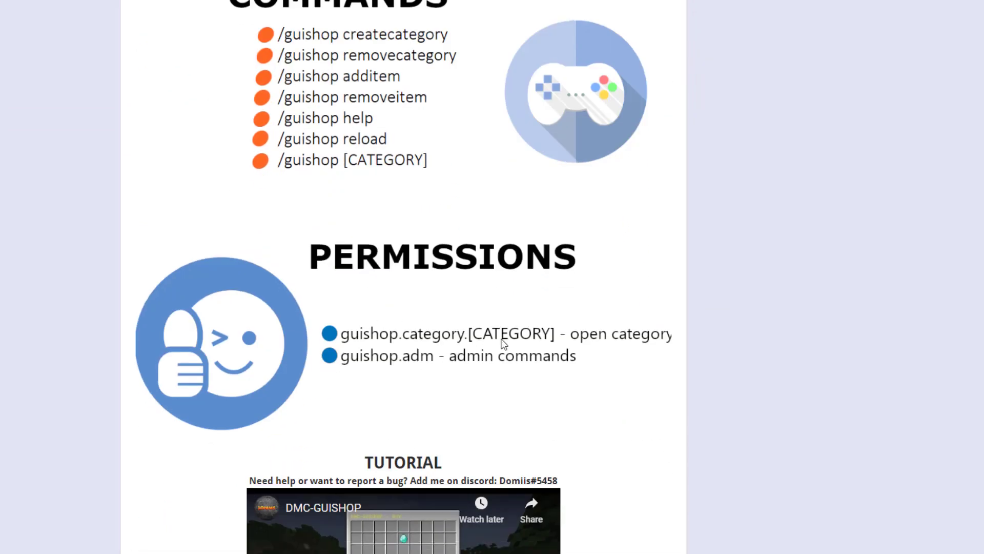
scroll("down", 3)
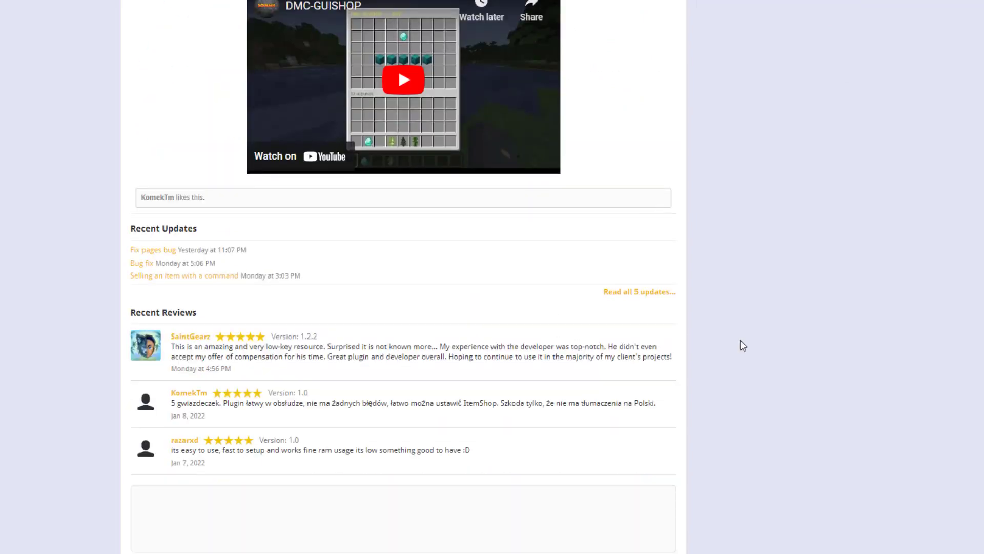
scroll("up", 3)
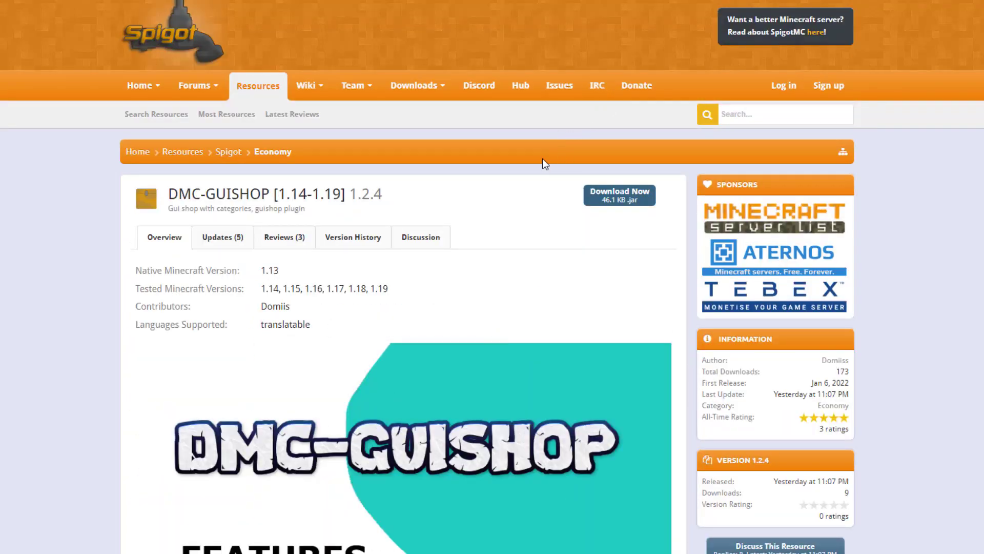
mouse_move(420, 237)
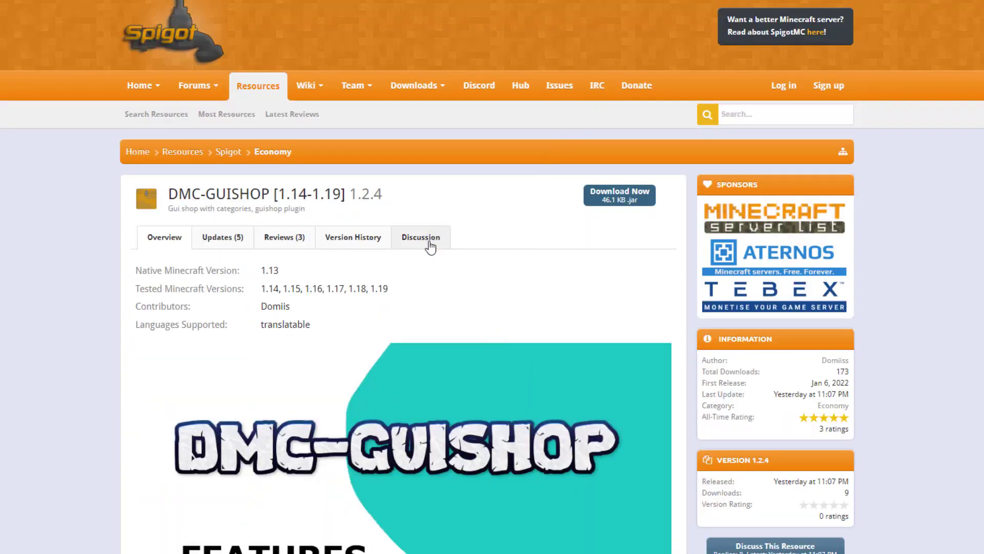
scroll("down", 3)
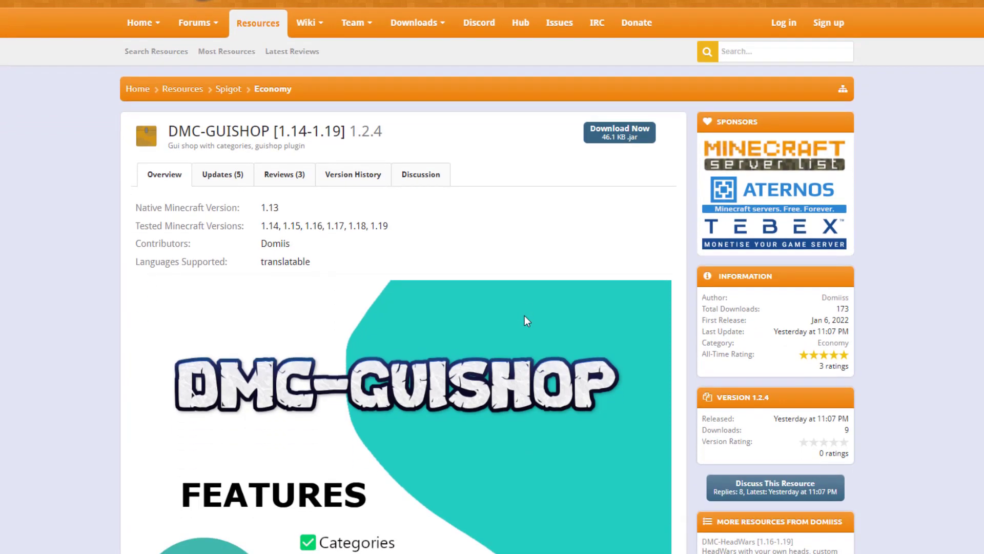